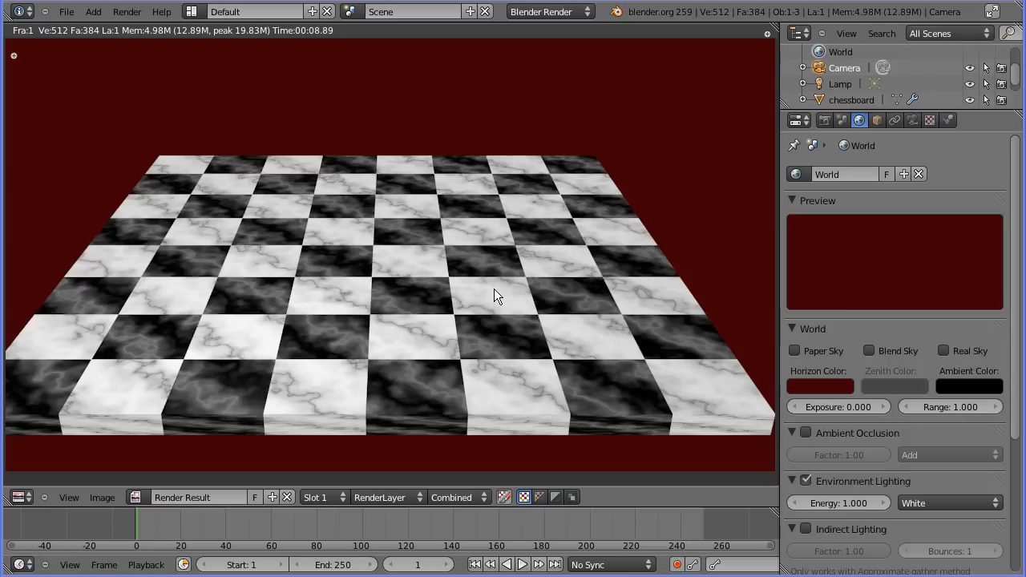
{"action": "mouse_move", "coordinate": [393, 285]}
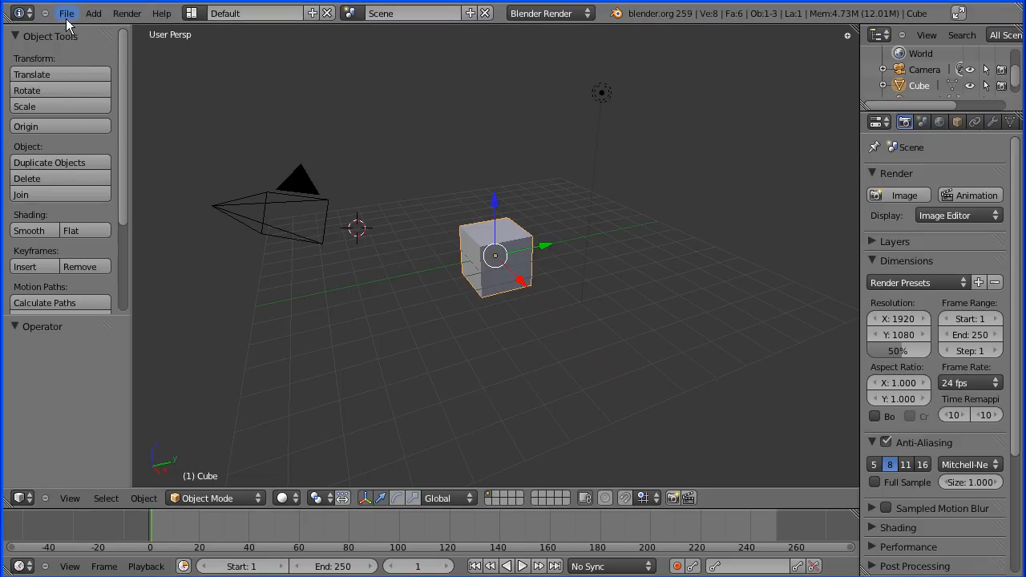
Set the default cube's Z scale to 0.25 in the Object properties
{"action": "left_click", "coordinate": [67, 13]}
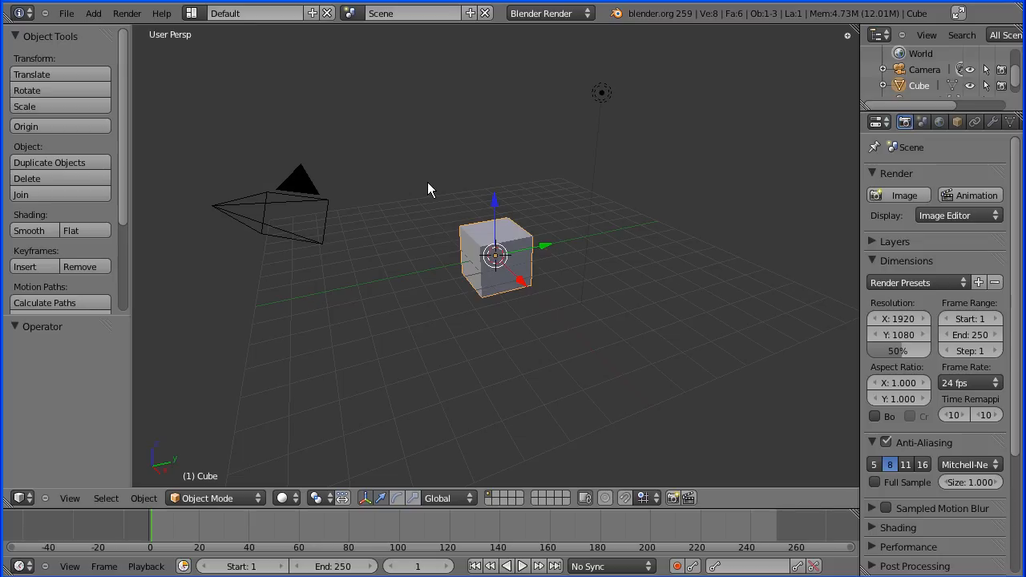
{"action": "mouse_move", "coordinate": [793, 199]}
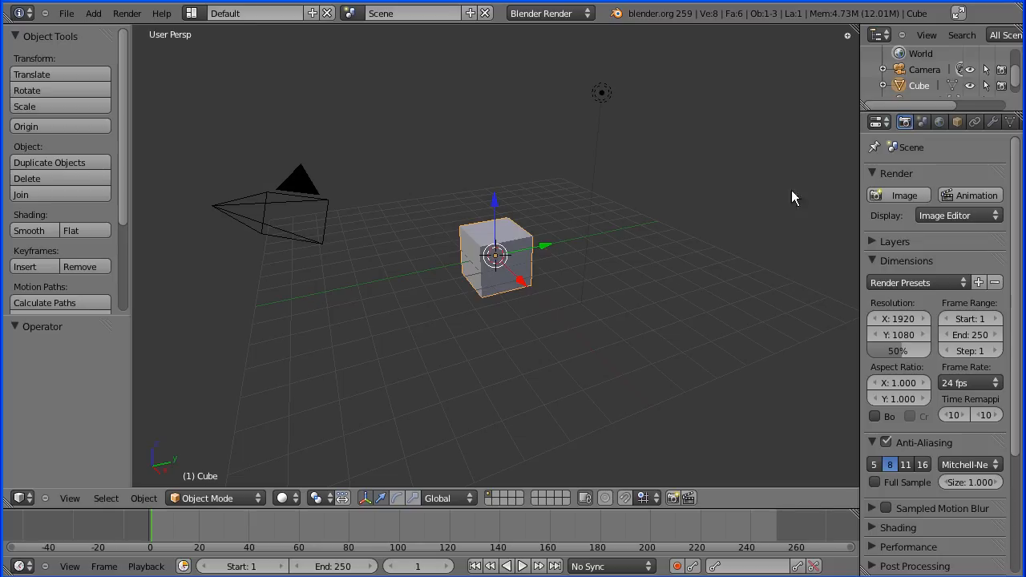
{"action": "left_click_drag", "start_coordinate": [859, 212], "coordinate": [798, 211]}
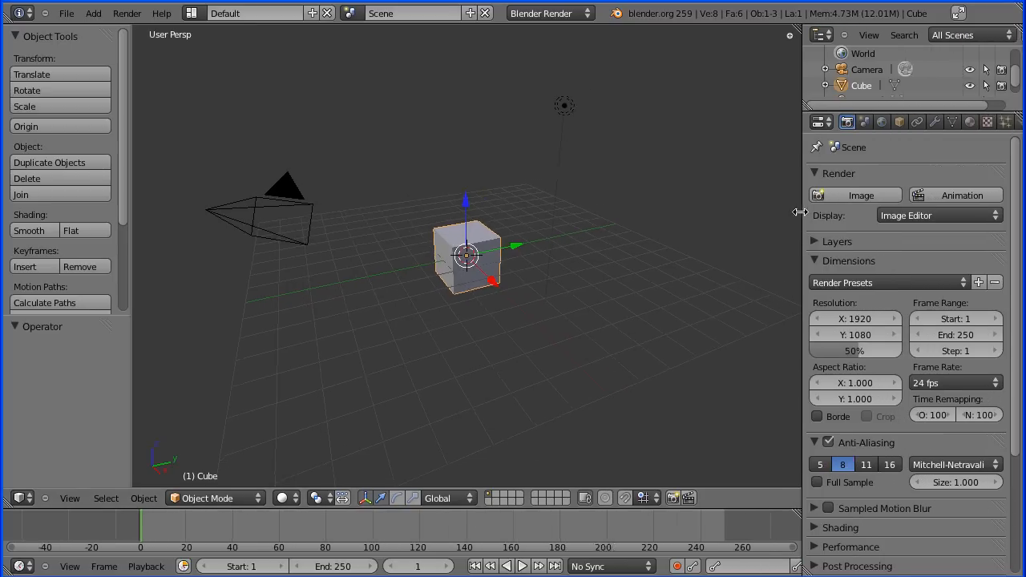
{"action": "left_click", "coordinate": [874, 122]}
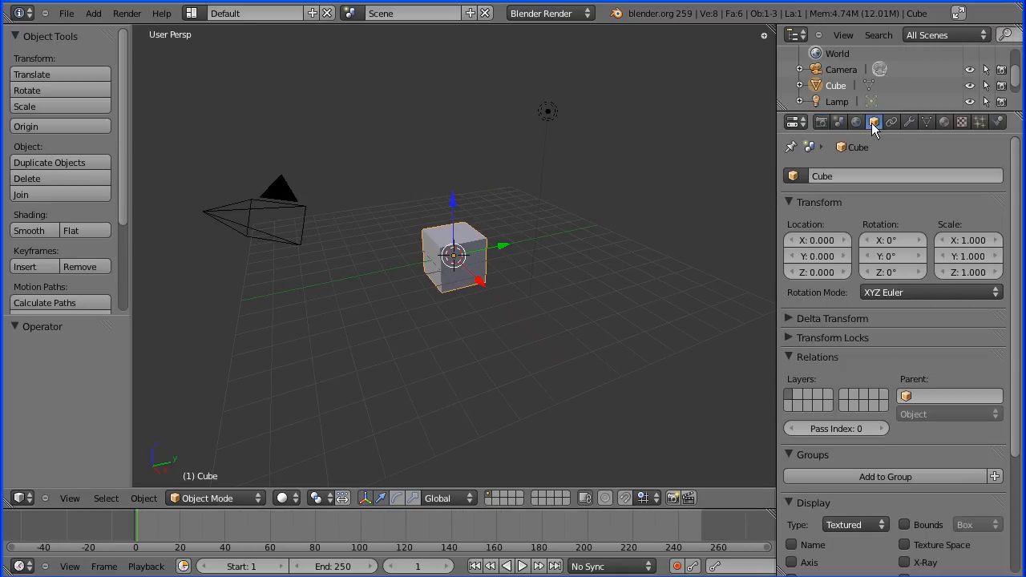
{"action": "left_click", "coordinate": [968, 272]}
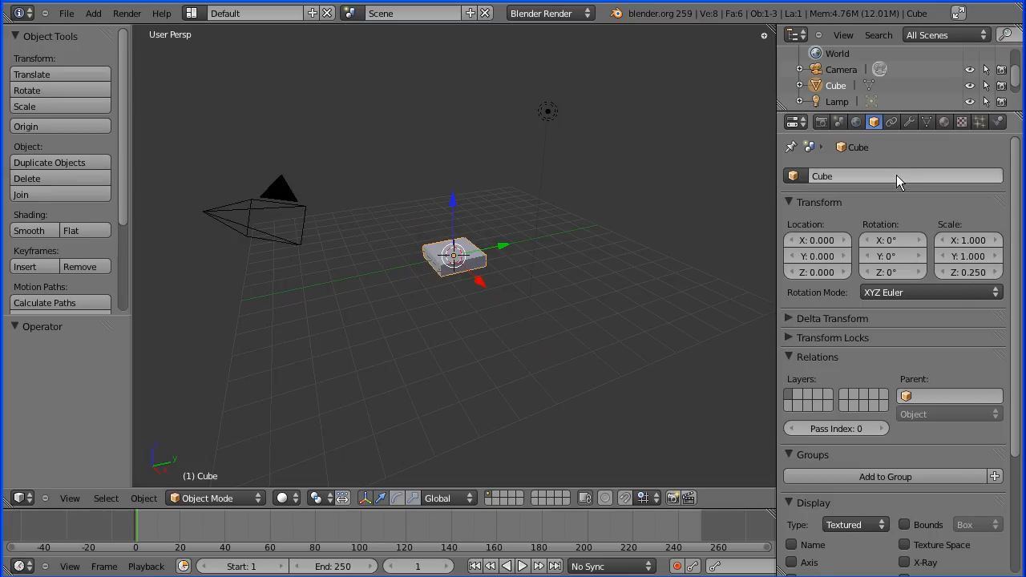
Name the slab's material 'black' and set its diffuse RGB colour to black
{"action": "left_click", "coordinate": [944, 122]}
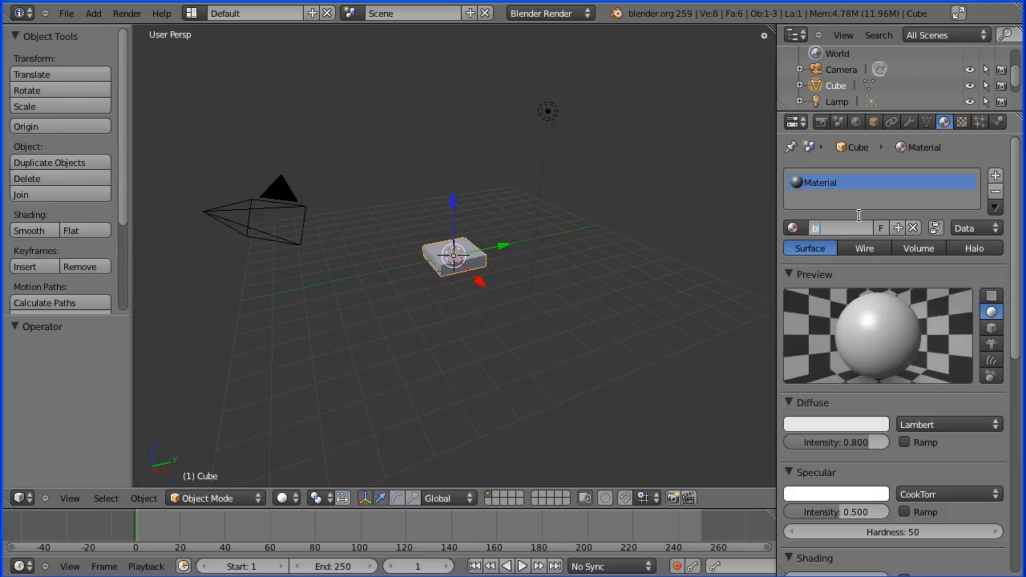
{"action": "type", "text": "black"}
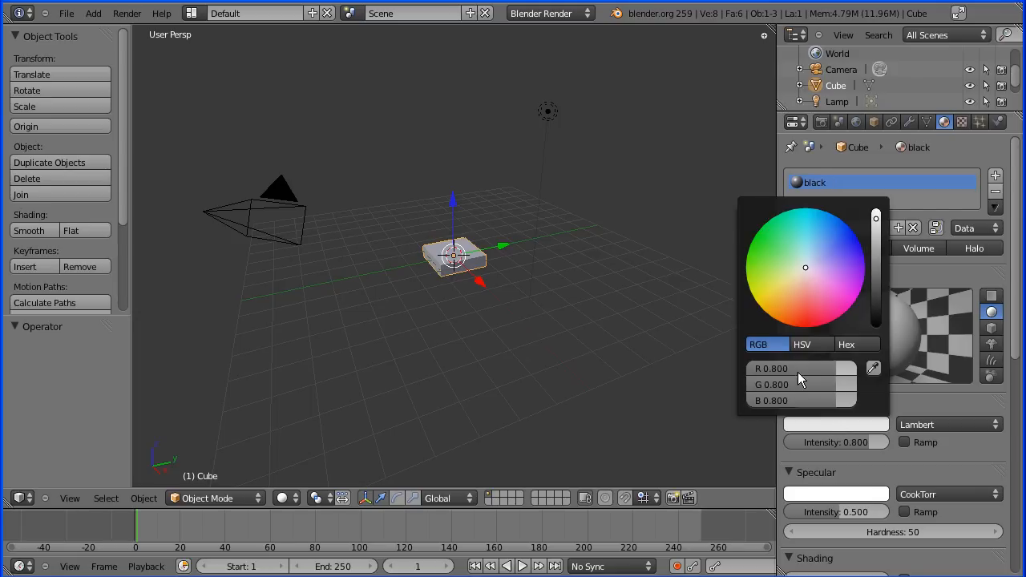
{"action": "left_click", "coordinate": [801, 367]}
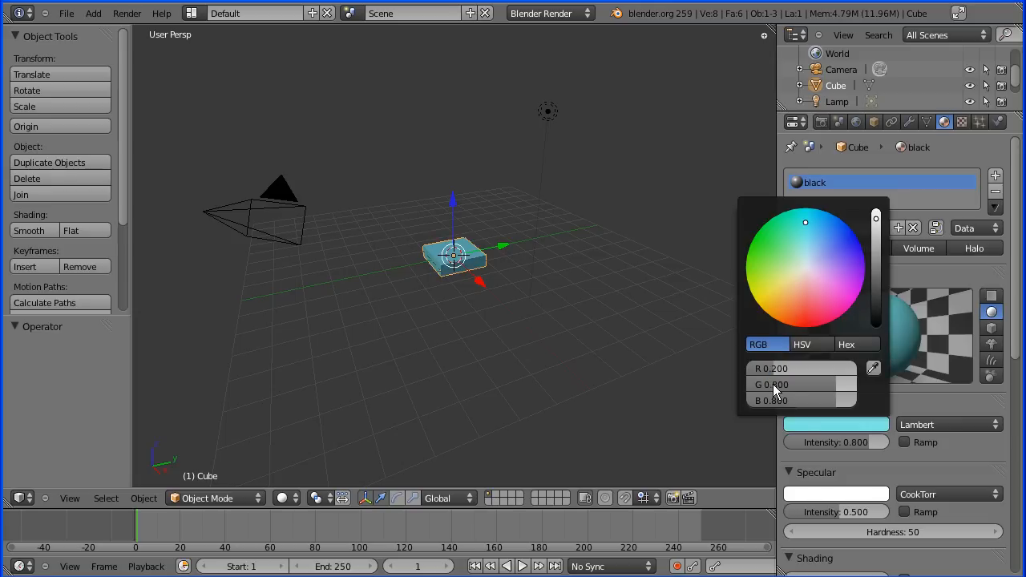
{"action": "left_click", "coordinate": [802, 385]}
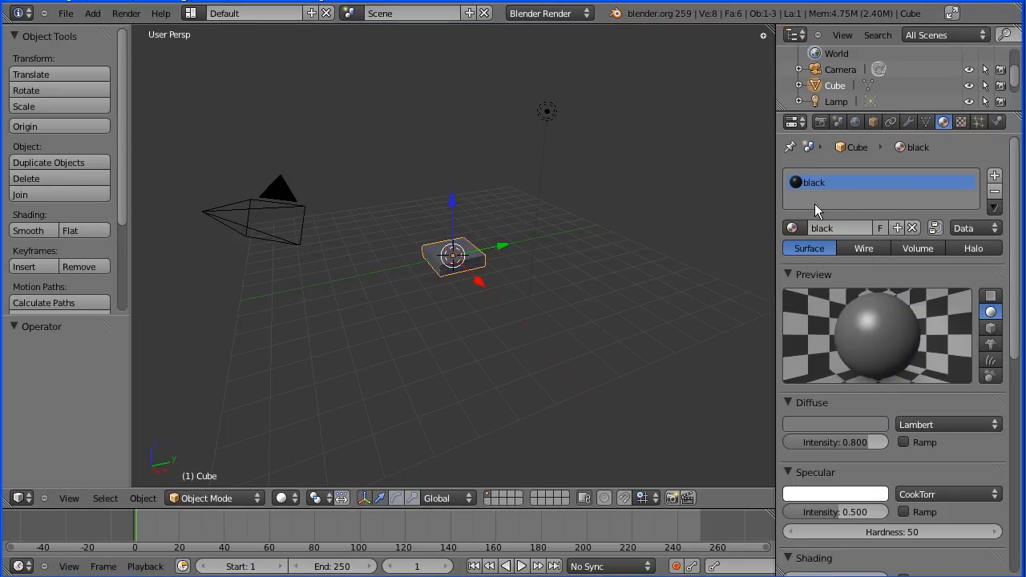
Add a new texture named 'black' of type Marble to the material
{"action": "left_click", "coordinate": [962, 122]}
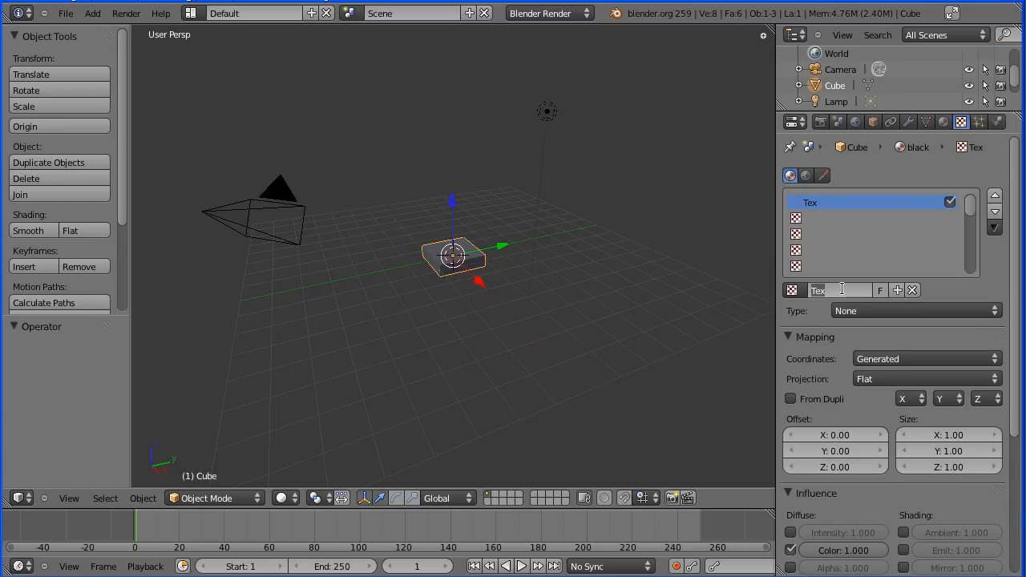
{"action": "type", "text": "black"}
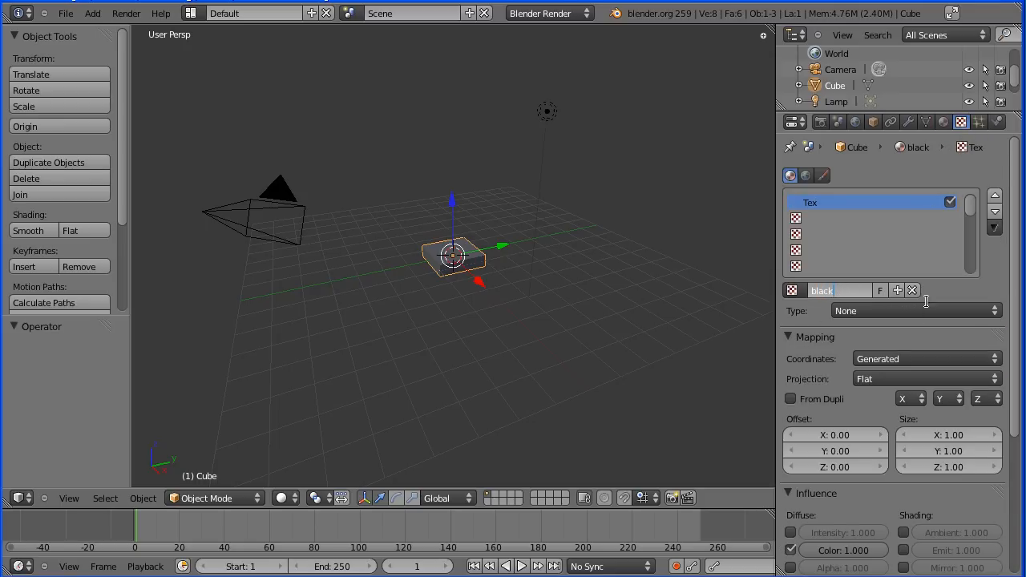
{"action": "left_click", "coordinate": [913, 311]}
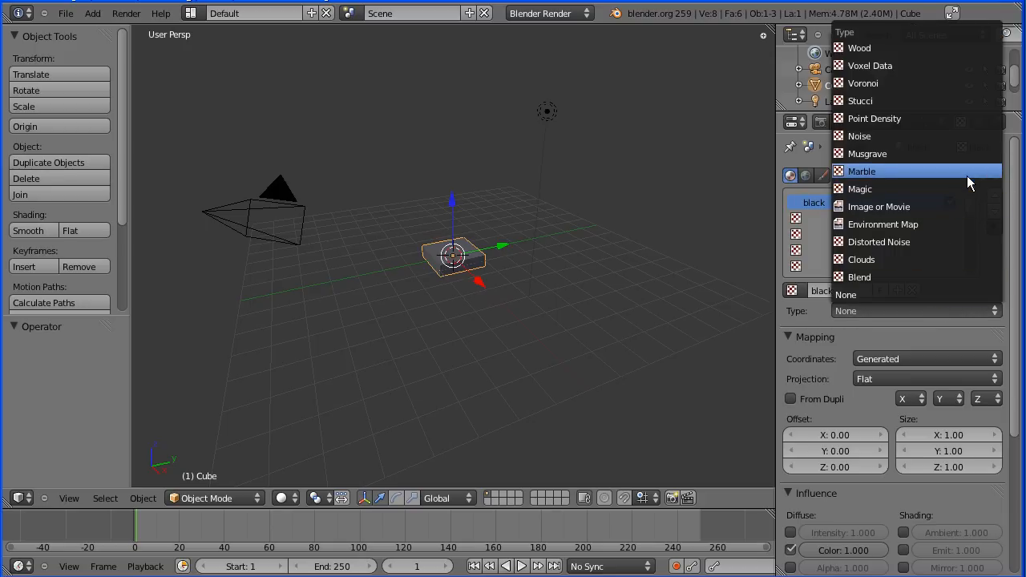
{"action": "left_click", "coordinate": [860, 170]}
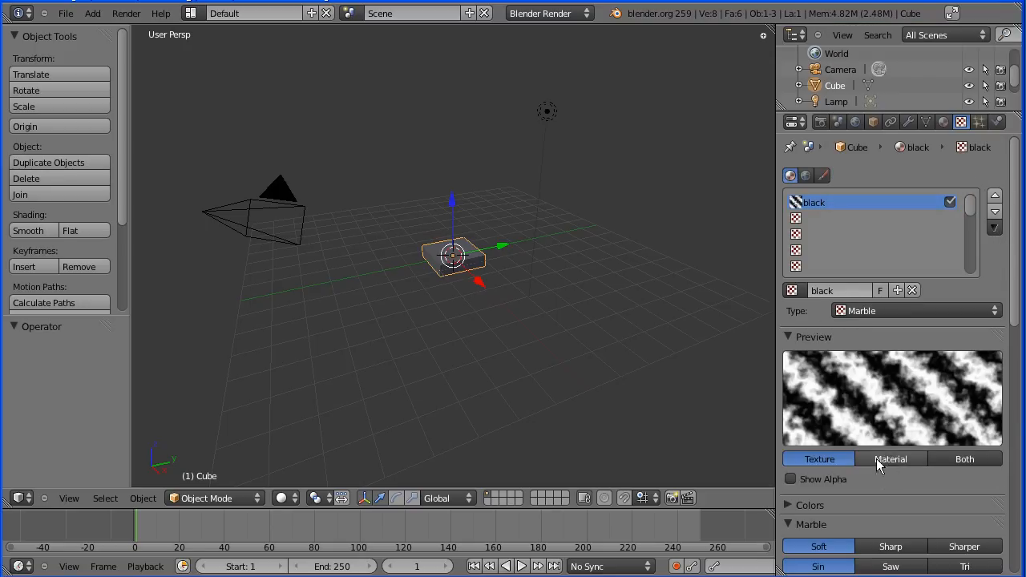
Preview both texture and material and set the marble veins to Sharper
{"action": "left_click", "coordinate": [965, 459]}
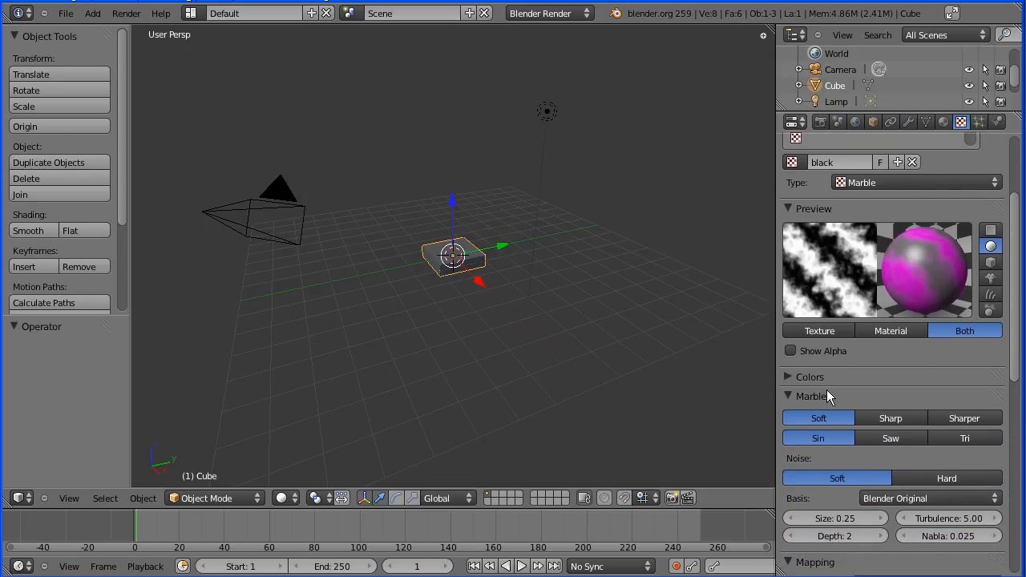
{"action": "mouse_move", "coordinate": [864, 408]}
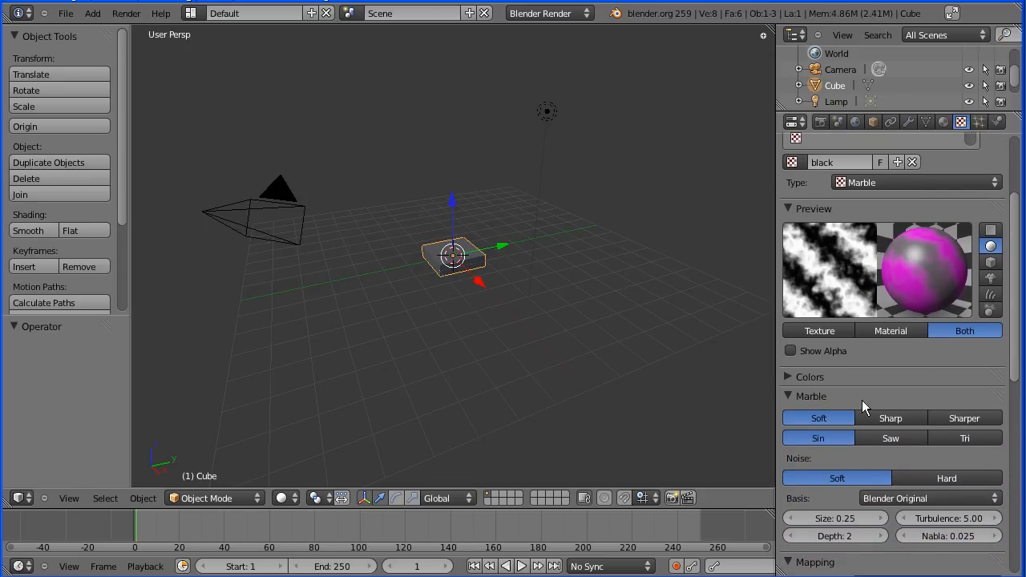
{"action": "left_click", "coordinate": [890, 417]}
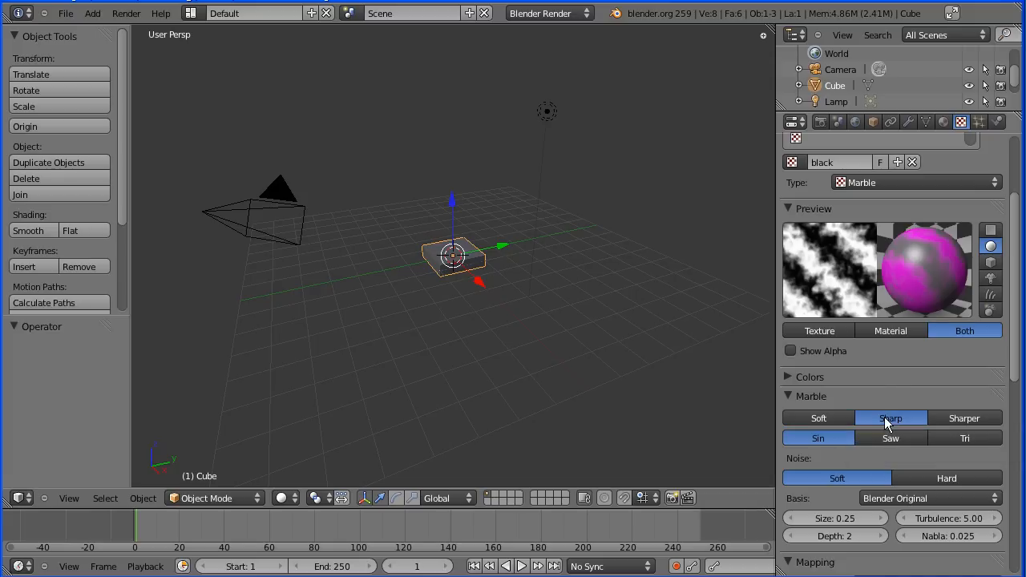
{"action": "left_click", "coordinate": [890, 417]}
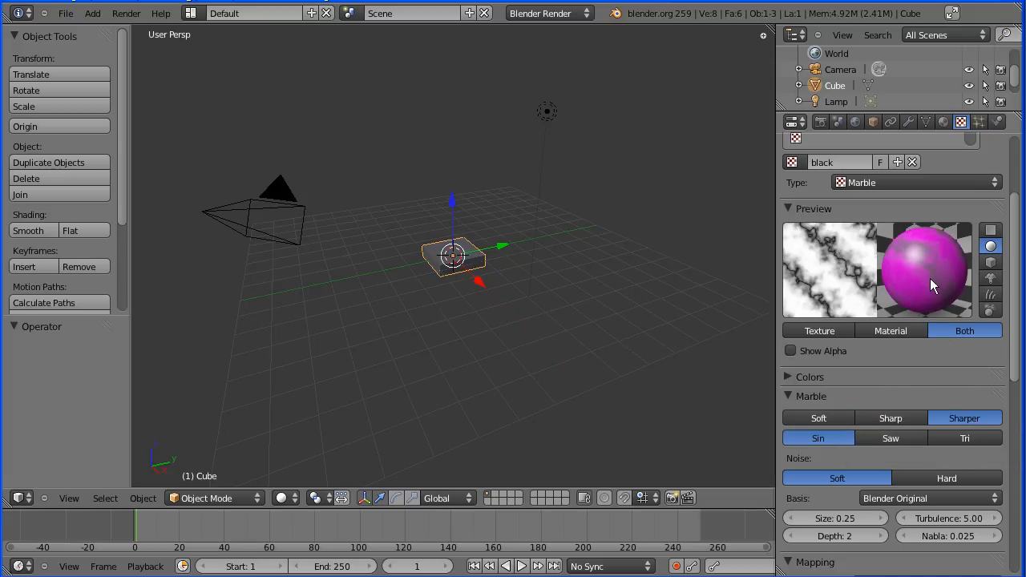
{"action": "left_click", "coordinate": [961, 122]}
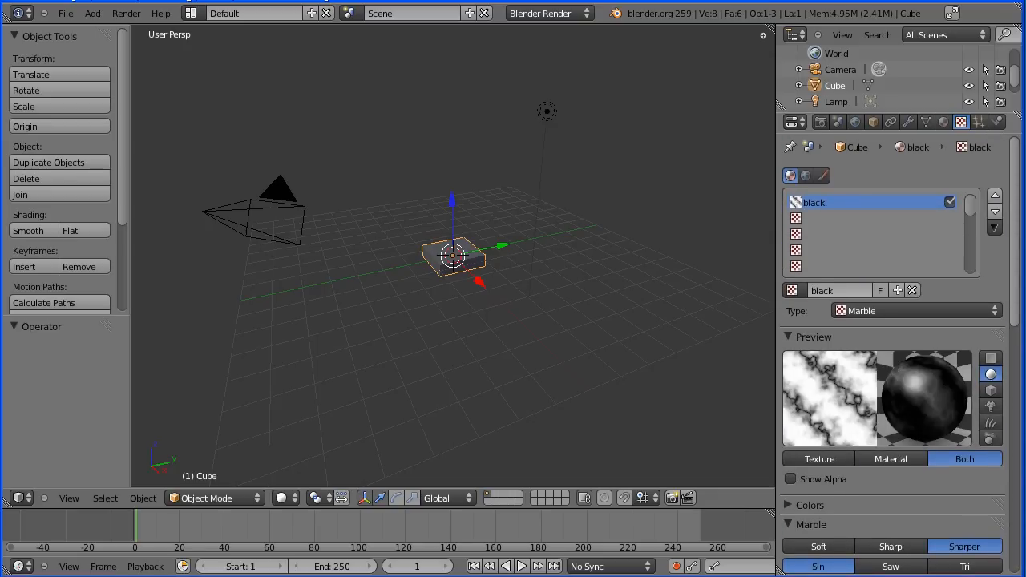
{"action": "mouse_move", "coordinate": [920, 397]}
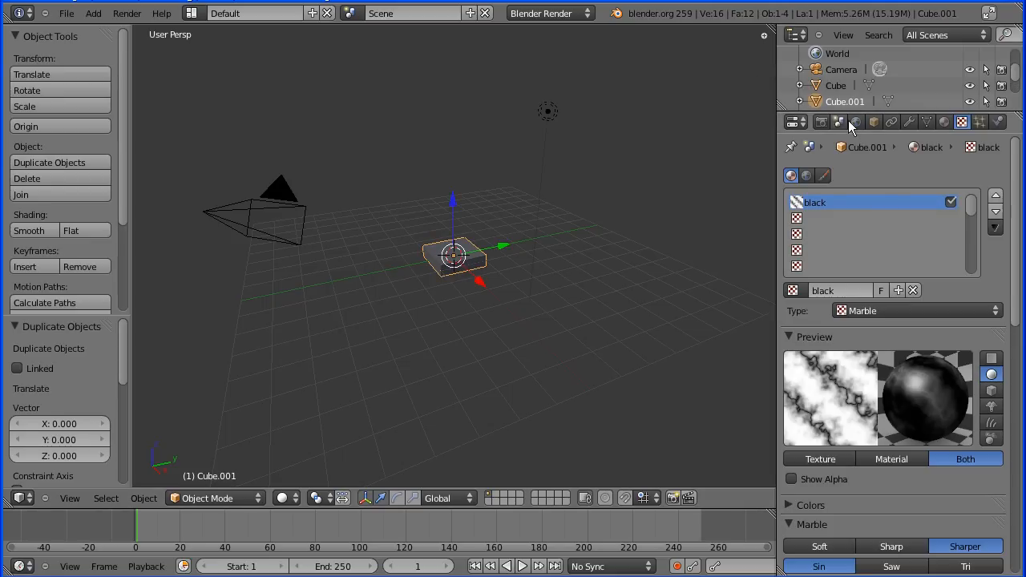
Rename the duplicated slab to 'white' and set its Location Y to 2
{"action": "left_click", "coordinate": [873, 121]}
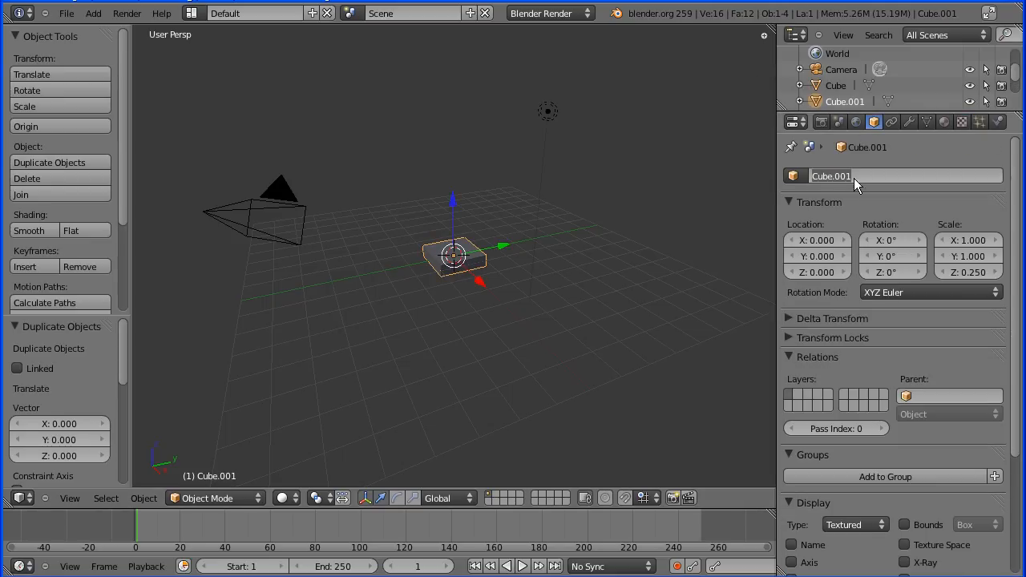
{"action": "type", "text": "white"}
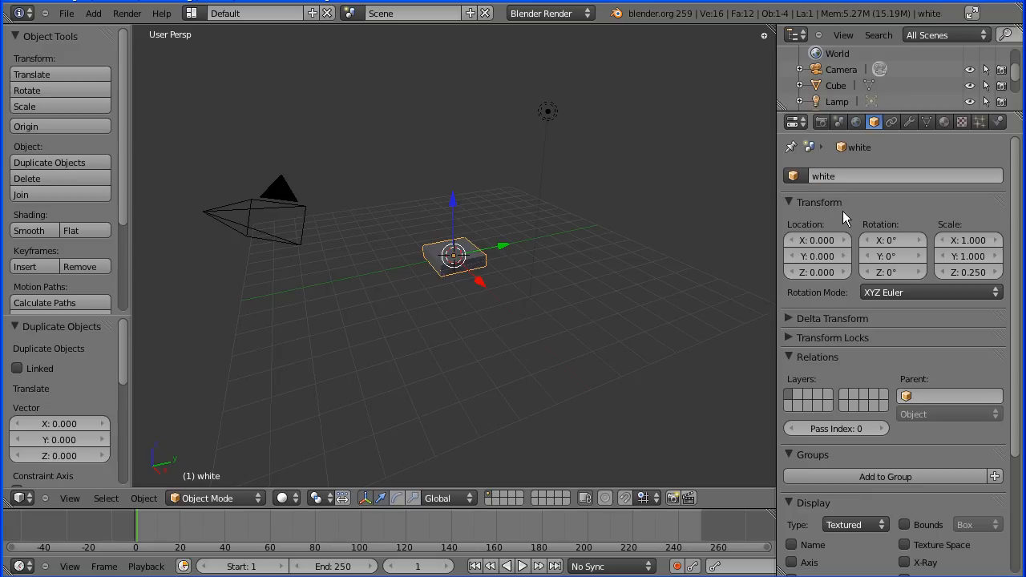
{"action": "left_click", "coordinate": [818, 256]}
{"action": "type", "text": "2"}
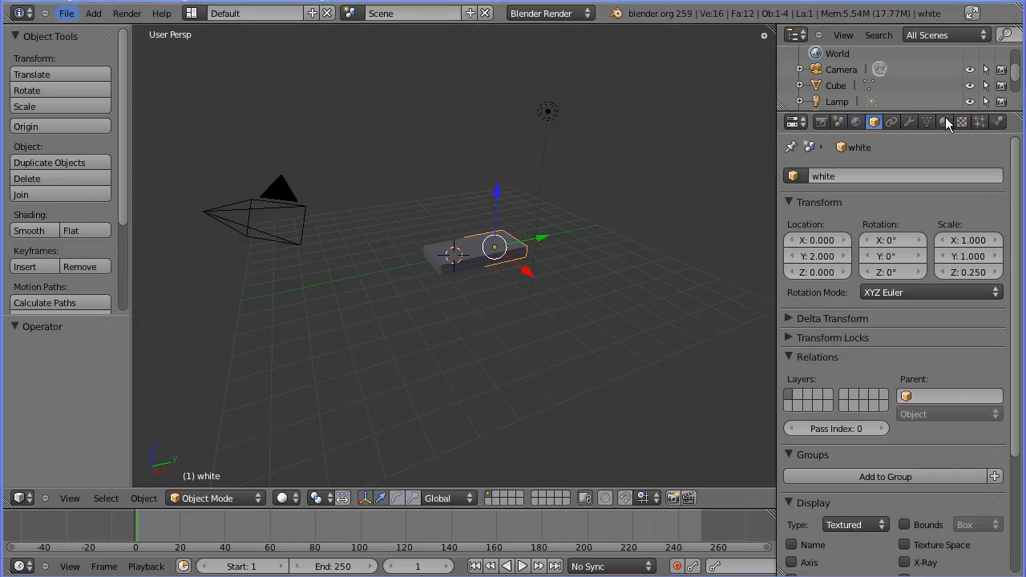
Make a single-user copy of the material and rename it 'white'
{"action": "left_click", "coordinate": [944, 122]}
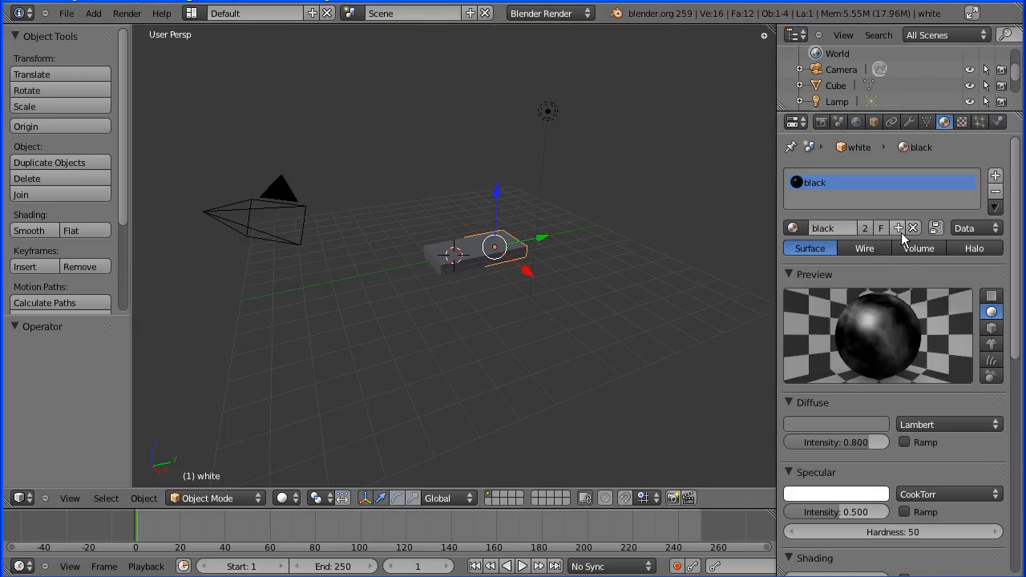
{"action": "left_click", "coordinate": [897, 227]}
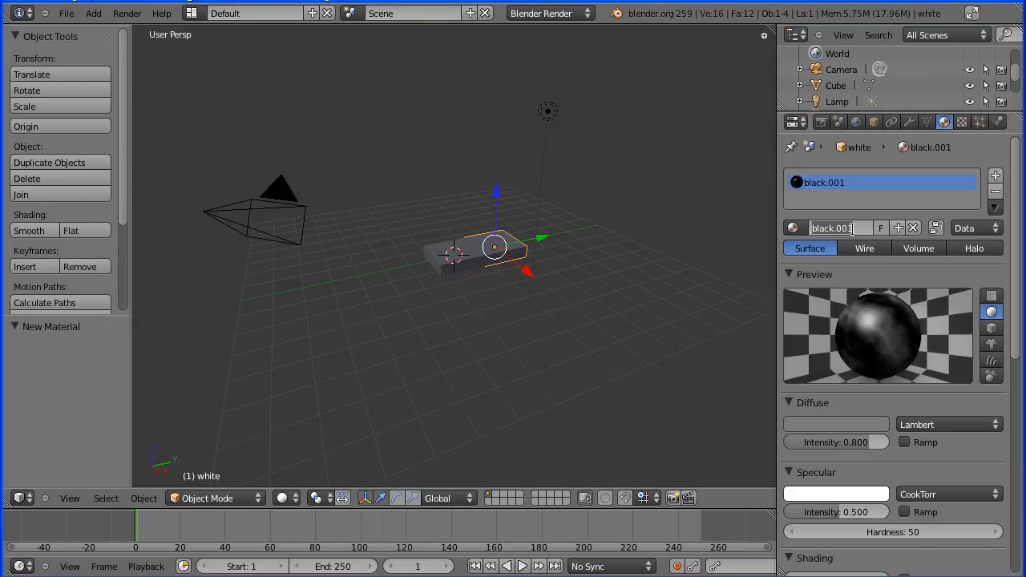
{"action": "type", "text": "white"}
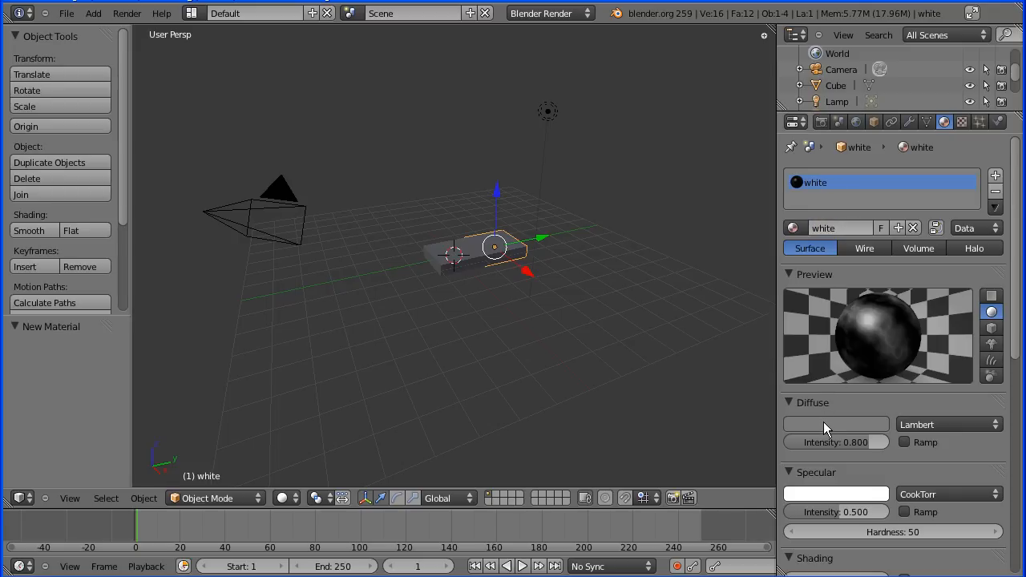
Raise the diffuse colour's brightness using the HSV value in the colour picker
{"action": "left_click", "coordinate": [835, 423]}
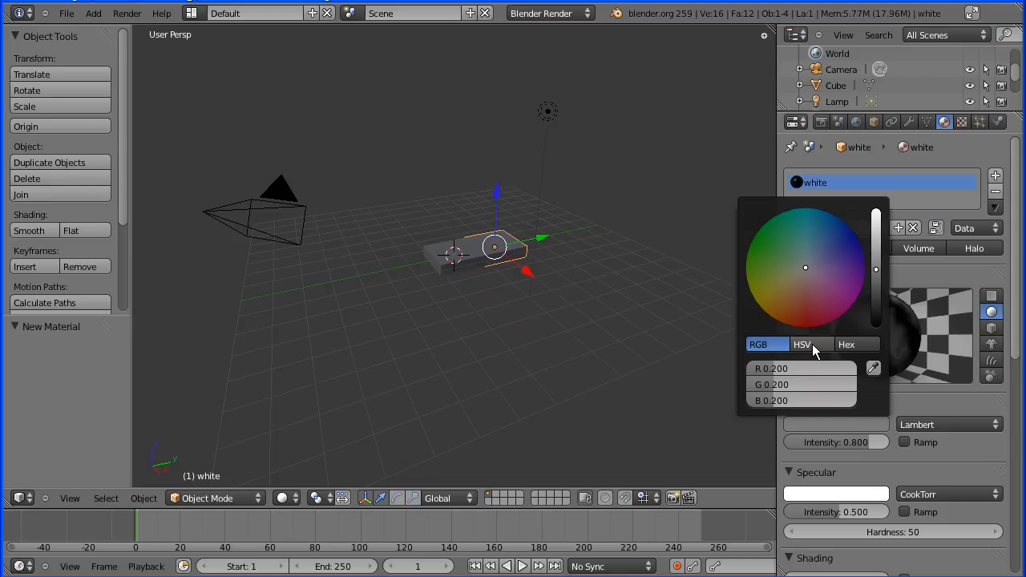
{"action": "left_click", "coordinate": [801, 343]}
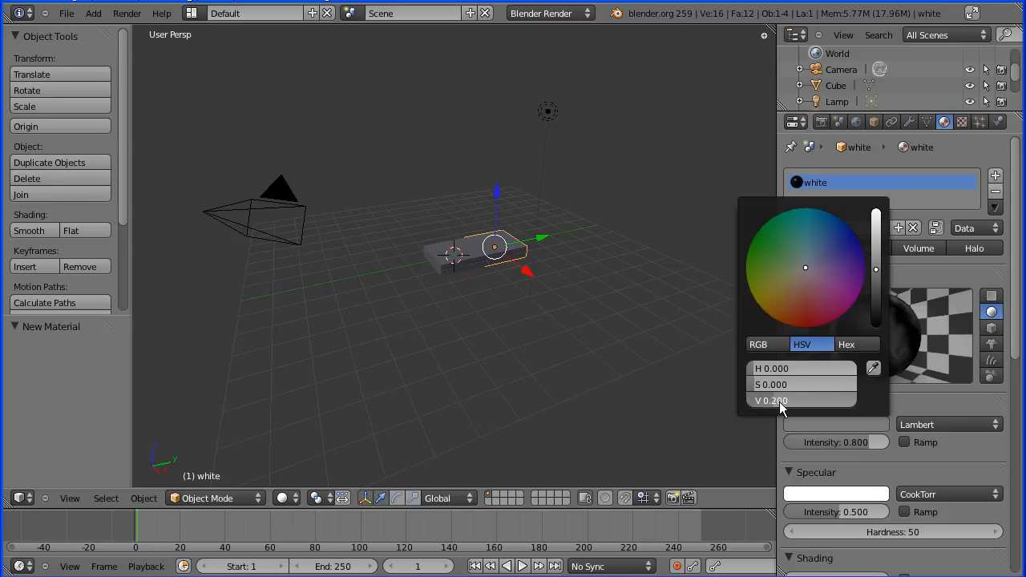
{"action": "left_click", "coordinate": [801, 401]}
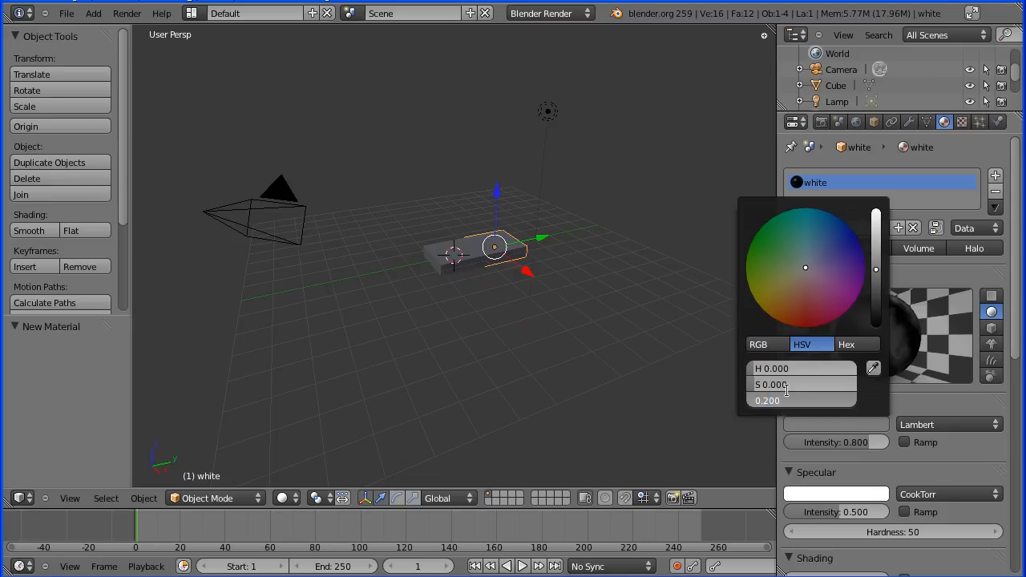
{"action": "left_click", "coordinate": [756, 343]}
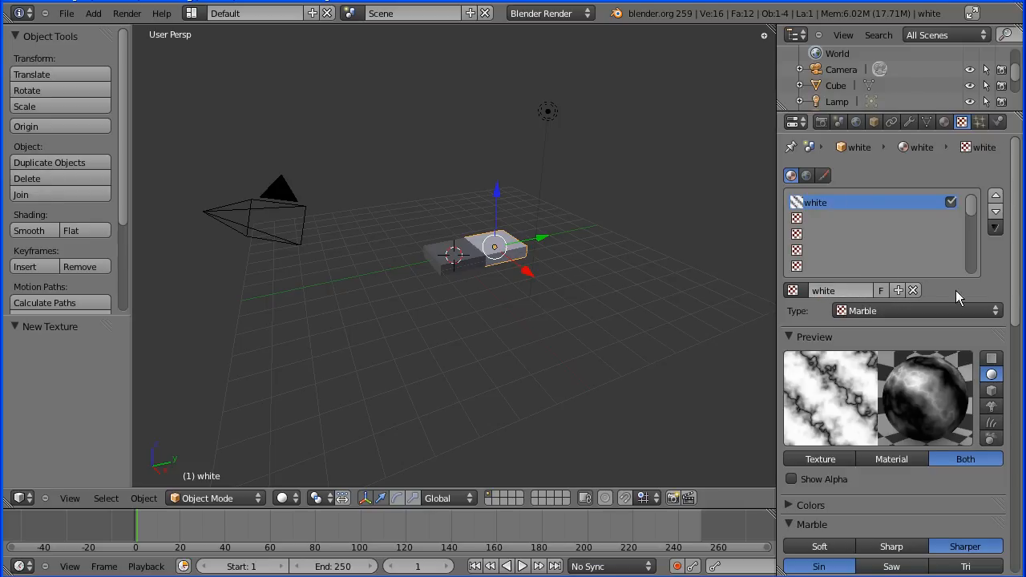
Set the white marble texture's noise basis wave to Tri
{"action": "scroll", "scroll_direction": "down", "scroll_amount": 3}
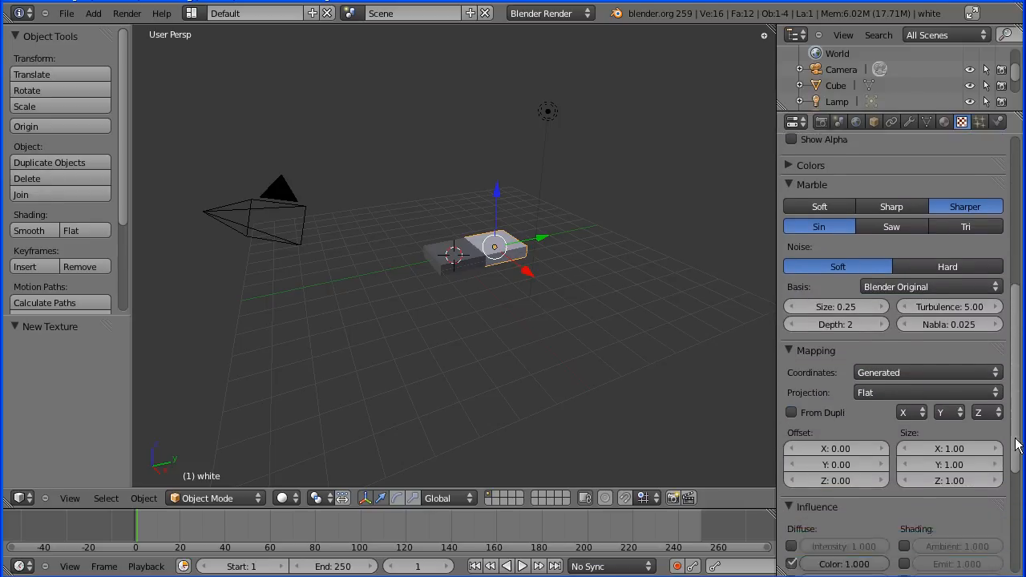
{"action": "scroll", "scroll_direction": "down", "scroll_amount": 3}
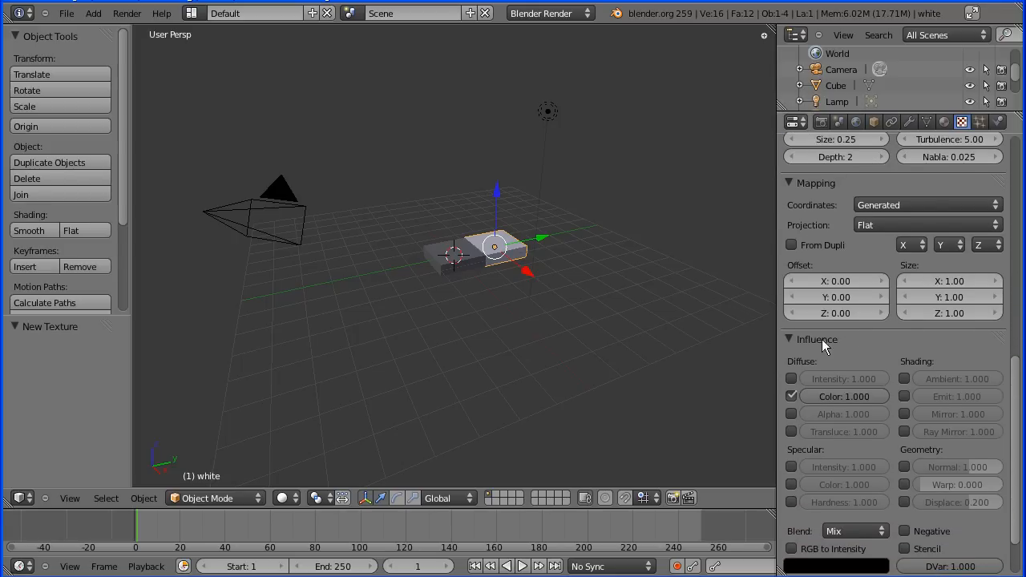
{"action": "mouse_move", "coordinate": [903, 536]}
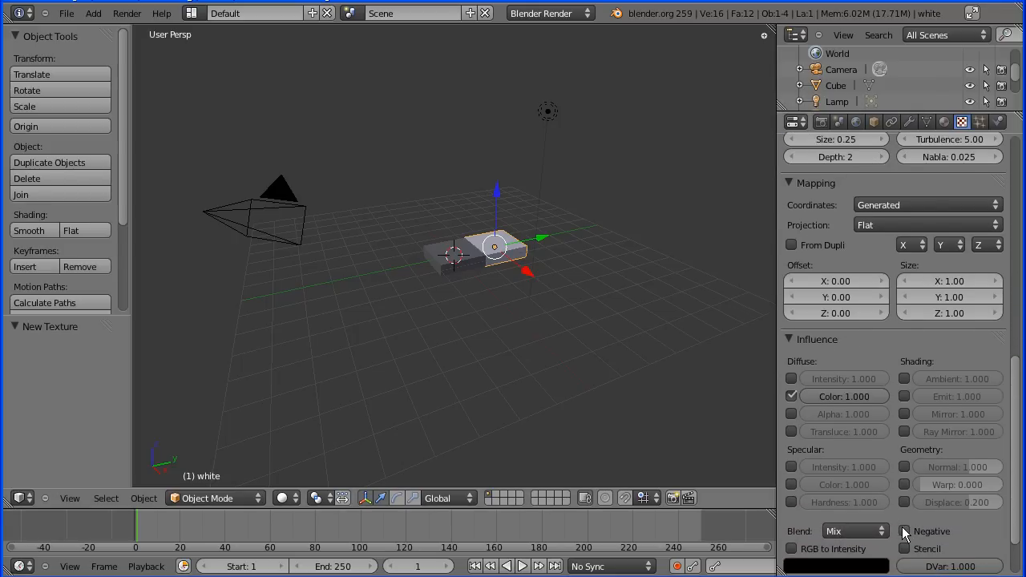
{"action": "left_click", "coordinate": [904, 530]}
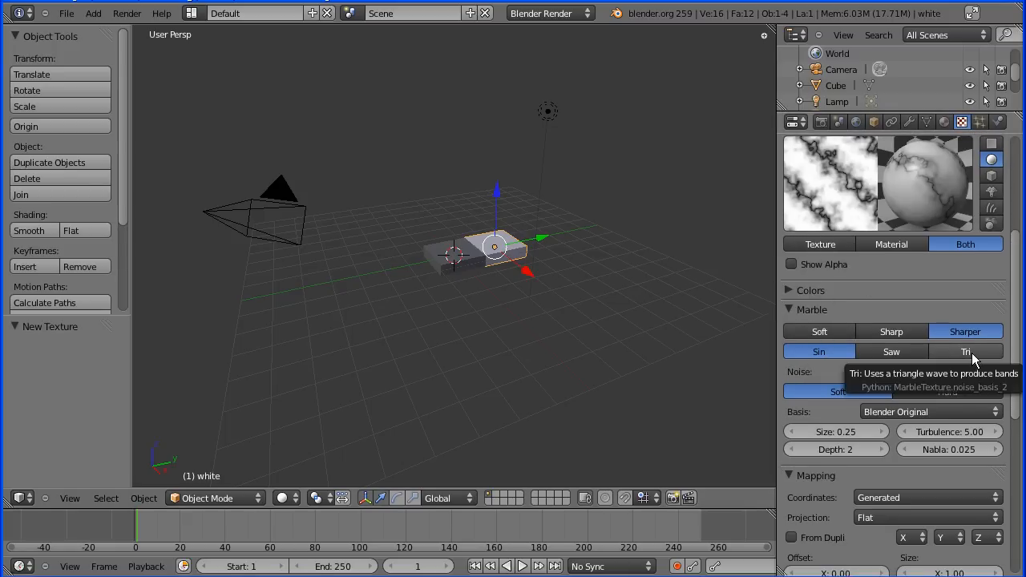
{"action": "left_click", "coordinate": [964, 351]}
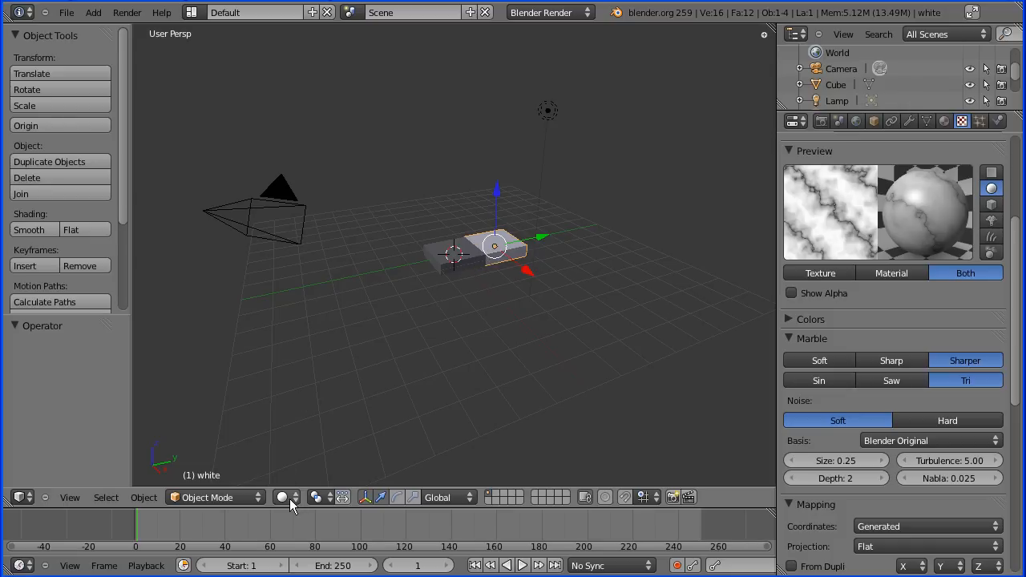
Change the viewport shading and select the camera
{"action": "left_click", "coordinate": [285, 497]}
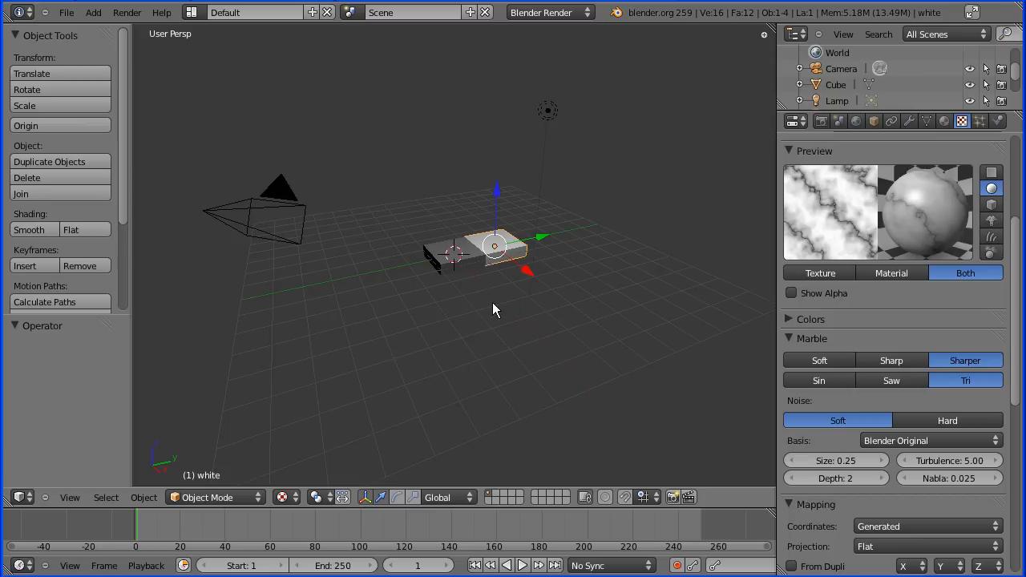
{"action": "mouse_move", "coordinate": [545, 281]}
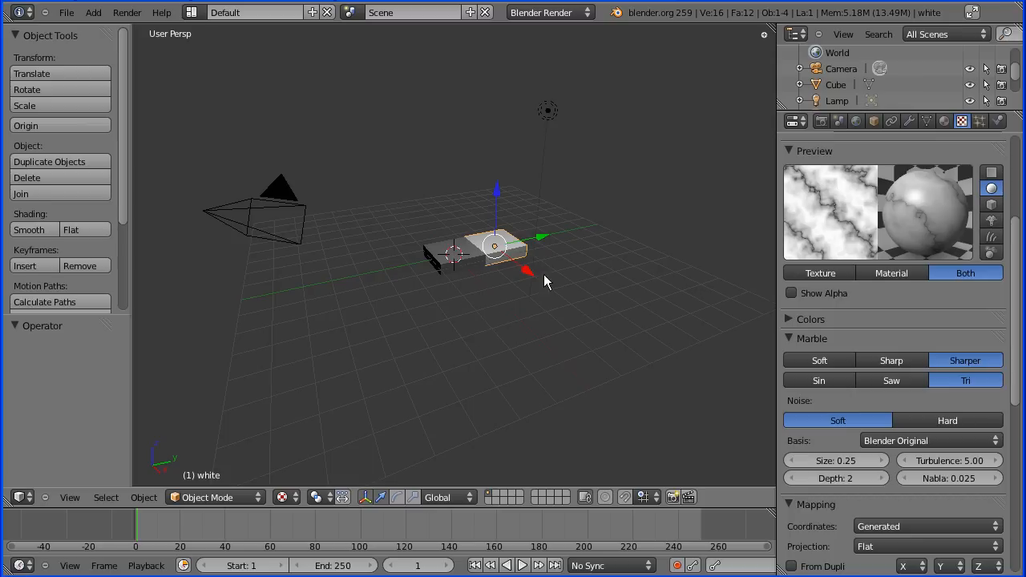
{"action": "left_click", "coordinate": [821, 122]}
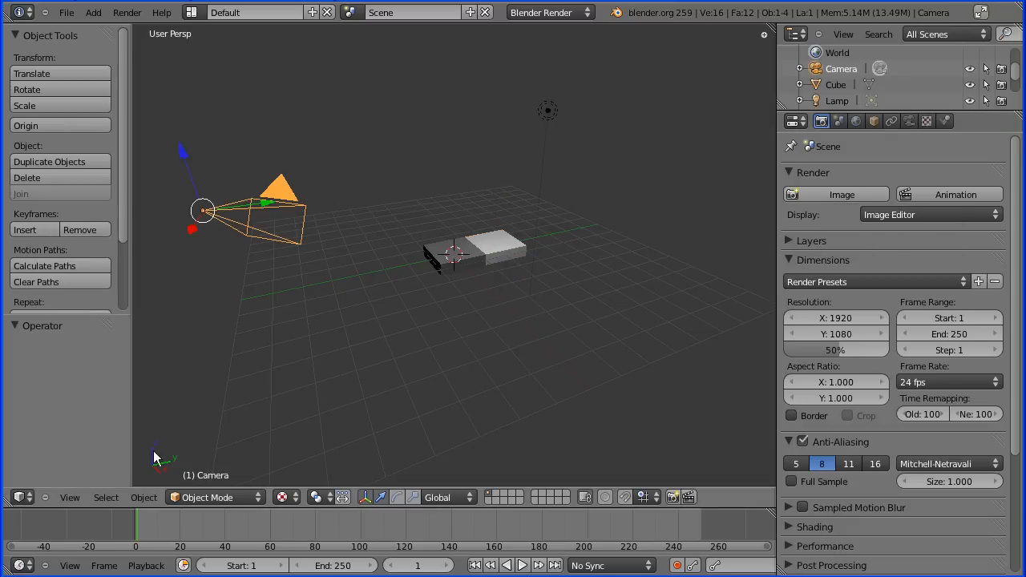
Look through the camera, render a still image, then return to the 3D view
{"action": "left_click", "coordinate": [71, 497]}
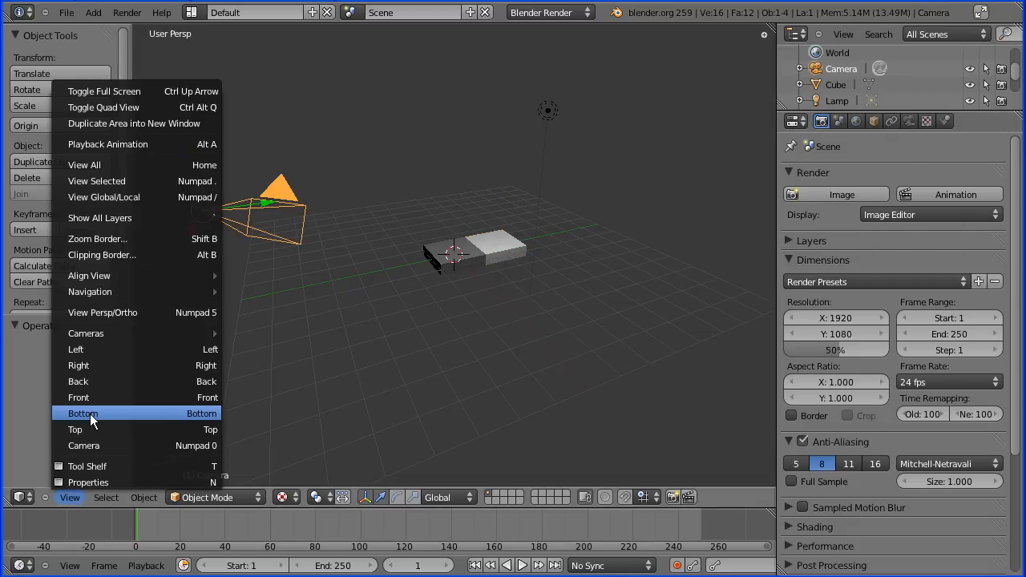
{"action": "mouse_move", "coordinate": [95, 452]}
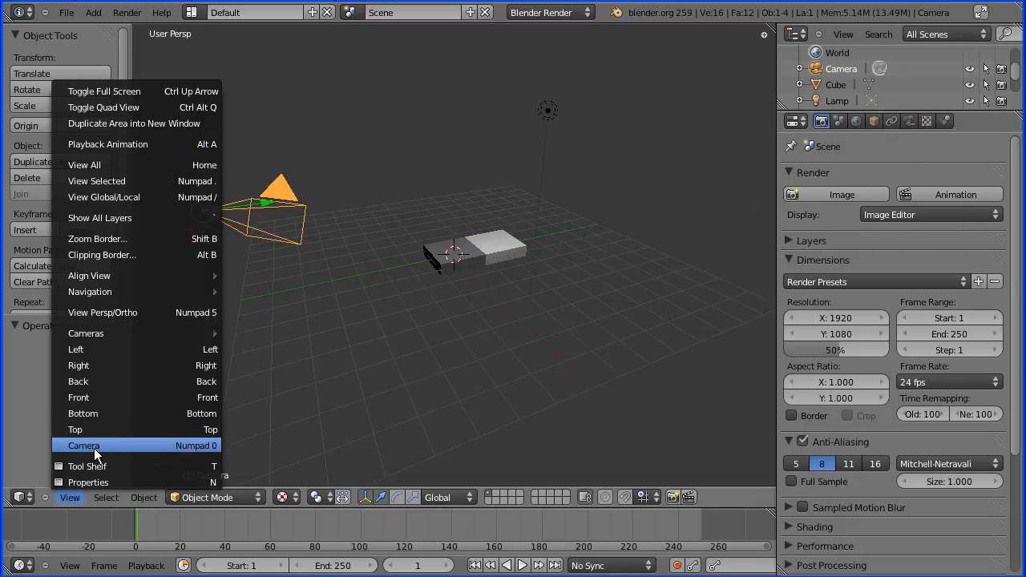
{"action": "left_click", "coordinate": [83, 445]}
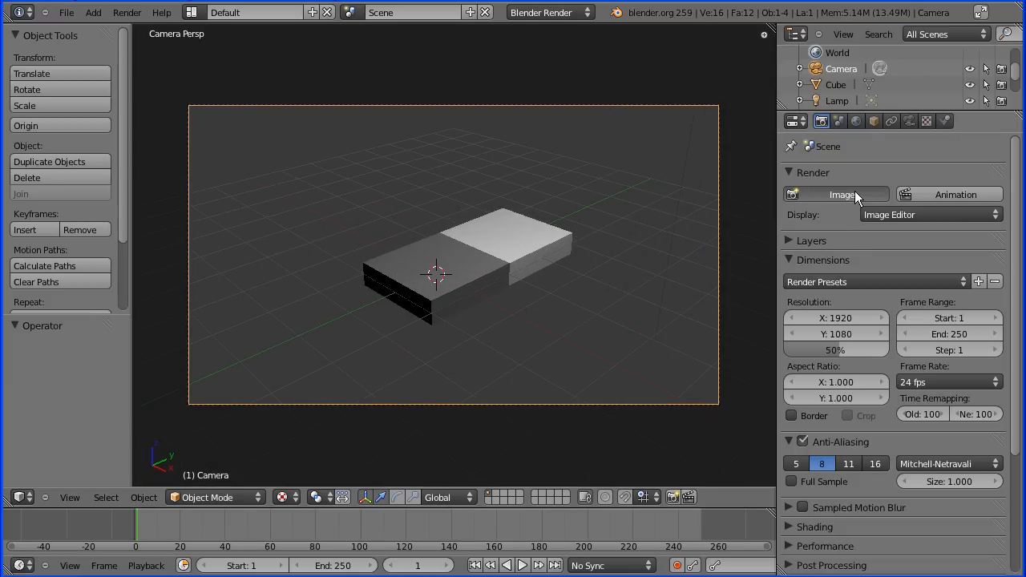
{"action": "left_click", "coordinate": [837, 194]}
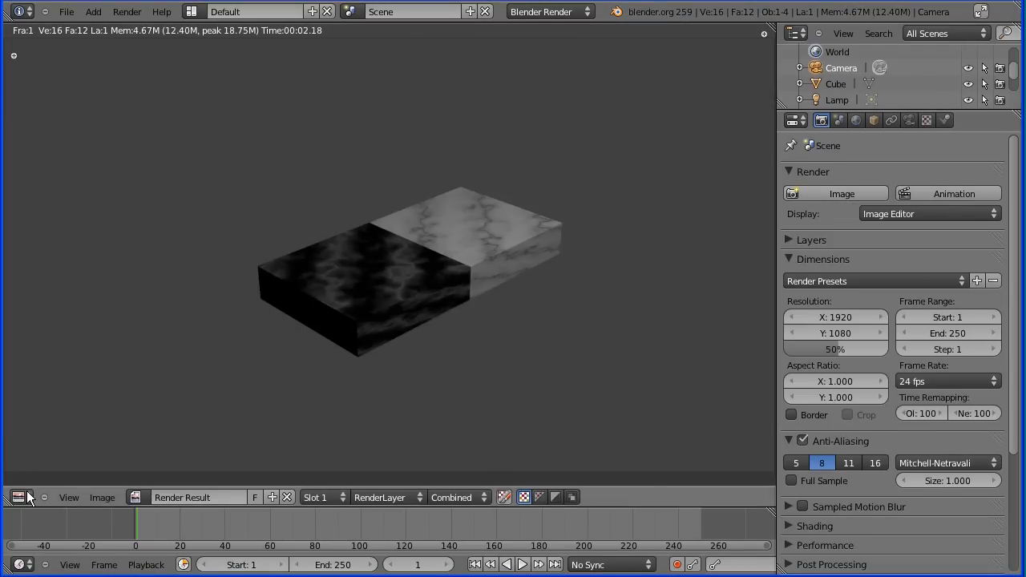
{"action": "left_click", "coordinate": [69, 496]}
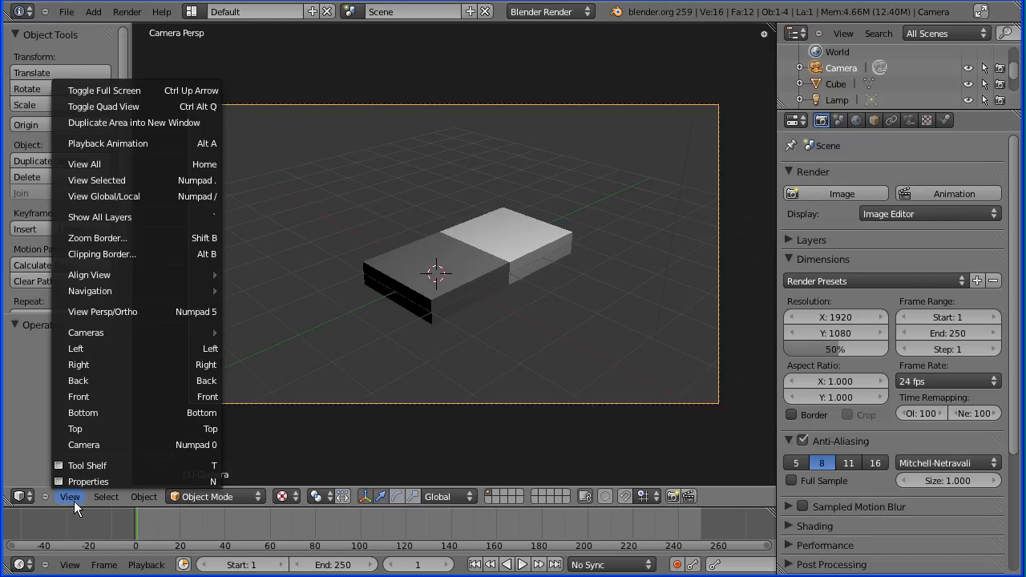
From top view, select the original Cube slab and rename it 'black'
{"action": "left_click", "coordinate": [74, 429]}
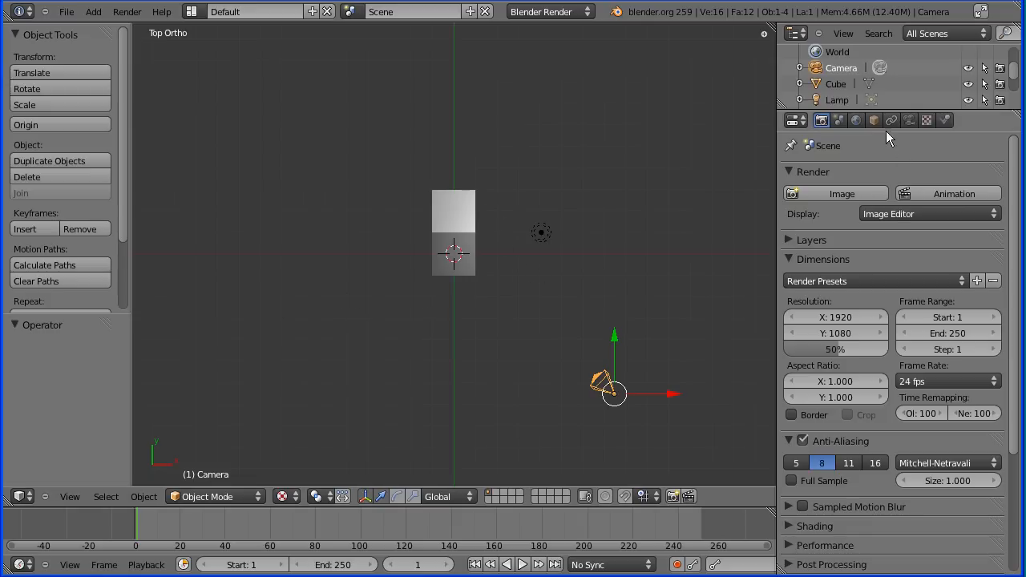
{"action": "left_click", "coordinate": [454, 212]}
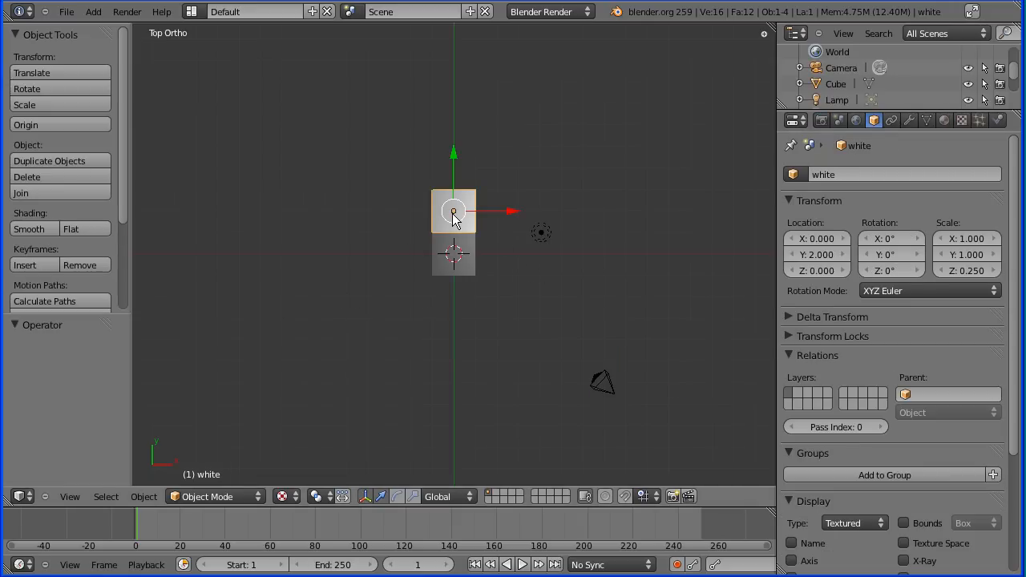
{"action": "left_click", "coordinate": [452, 253]}
{"action": "type", "text": "b"}
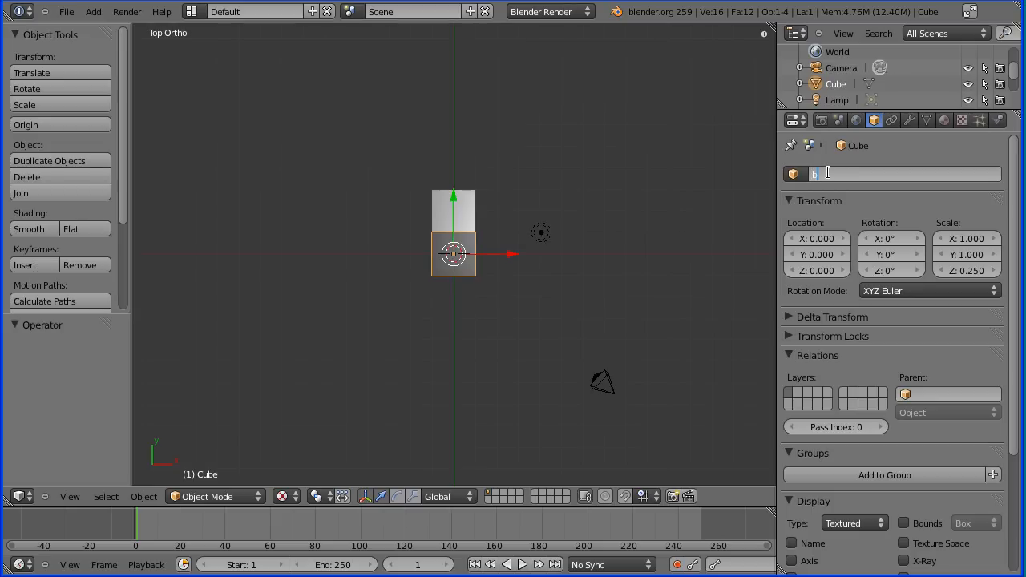
{"action": "type", "text": "lack"}
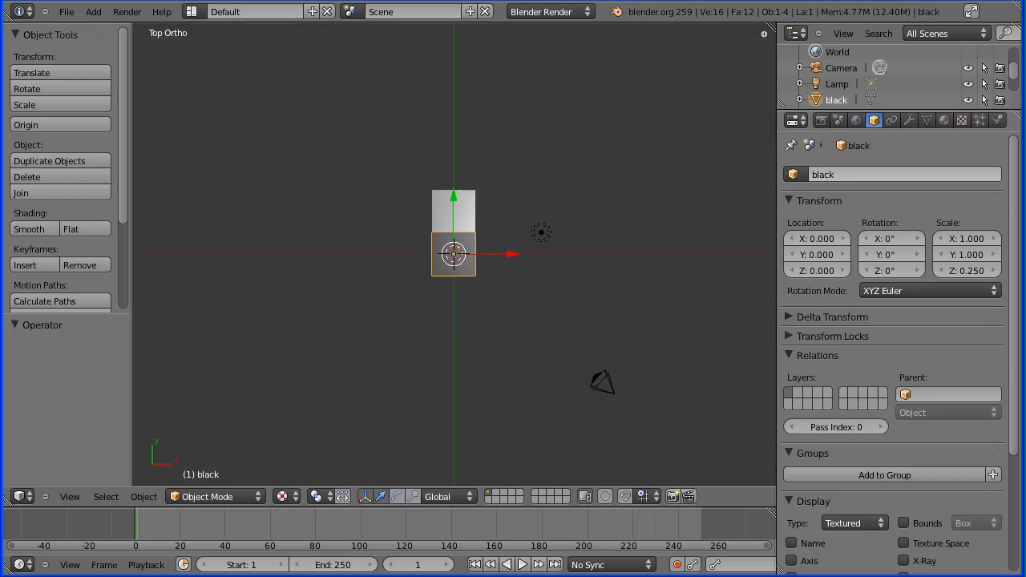
{"action": "mouse_move", "coordinate": [463, 285]}
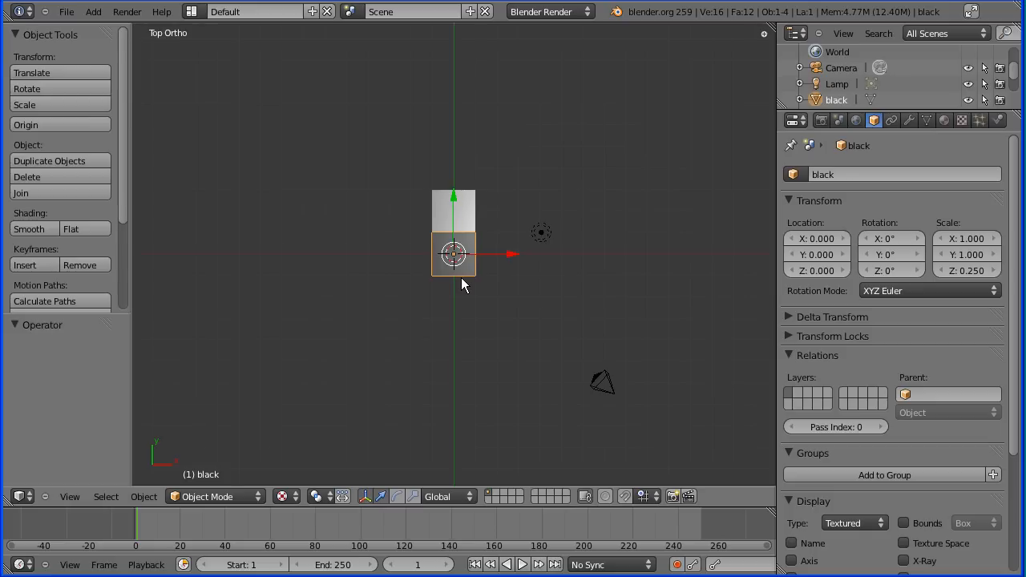
Duplicate the black tile and set the copy's Location X to 2
{"action": "left_click", "coordinate": [48, 160]}
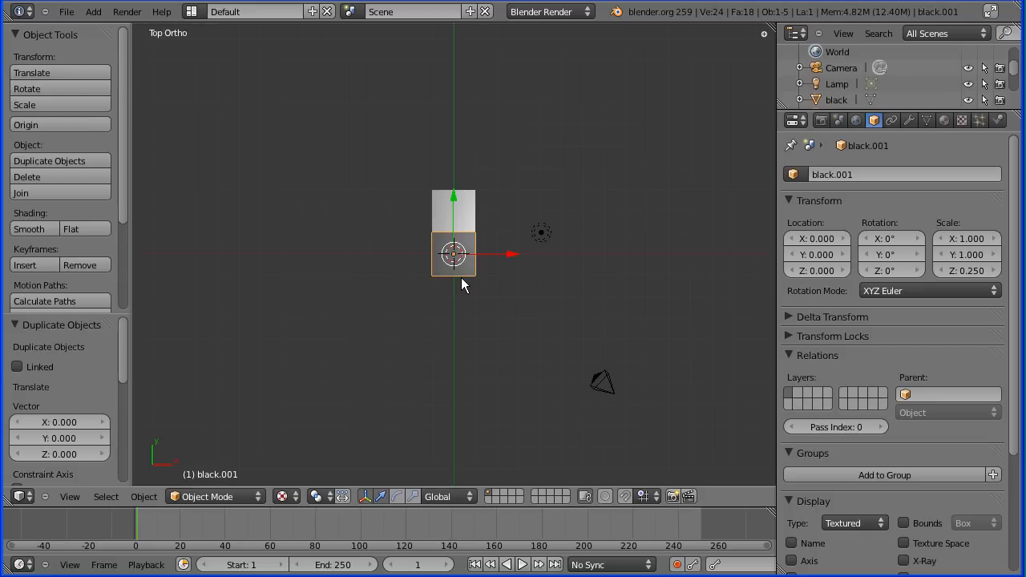
{"action": "left_click", "coordinate": [817, 237]}
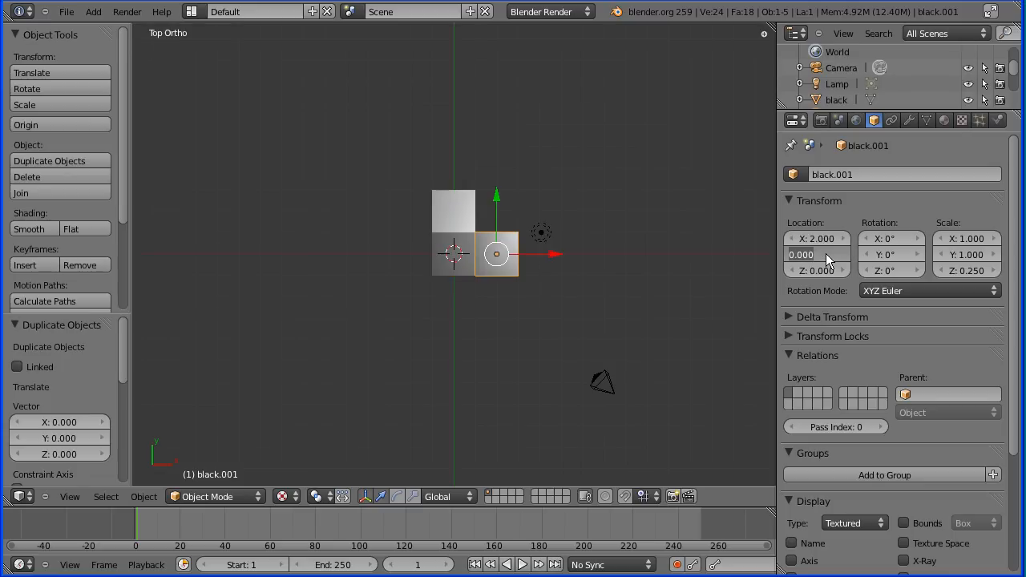
{"action": "type", "text": "2.000"}
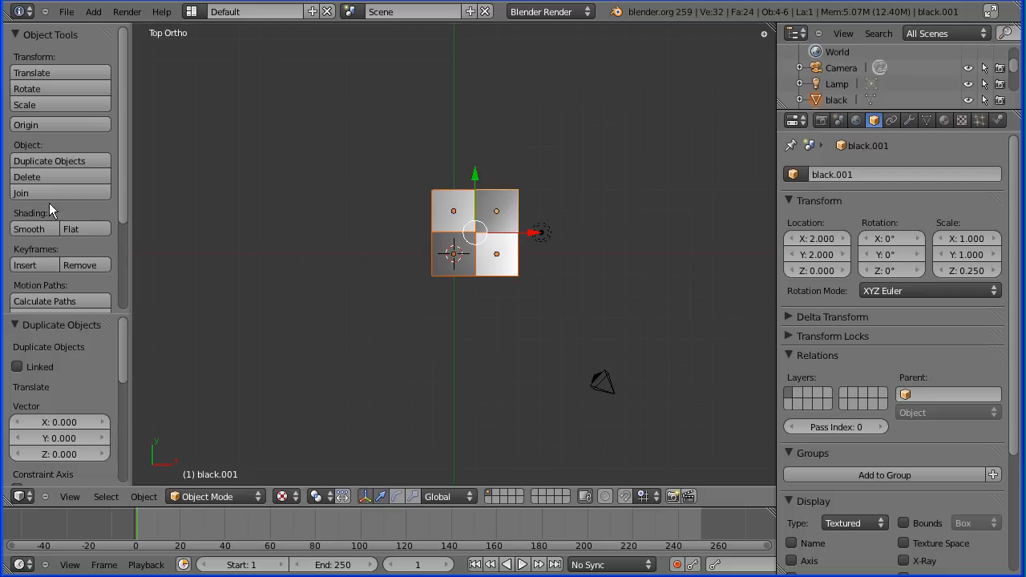
{"action": "mouse_move", "coordinate": [19, 193]}
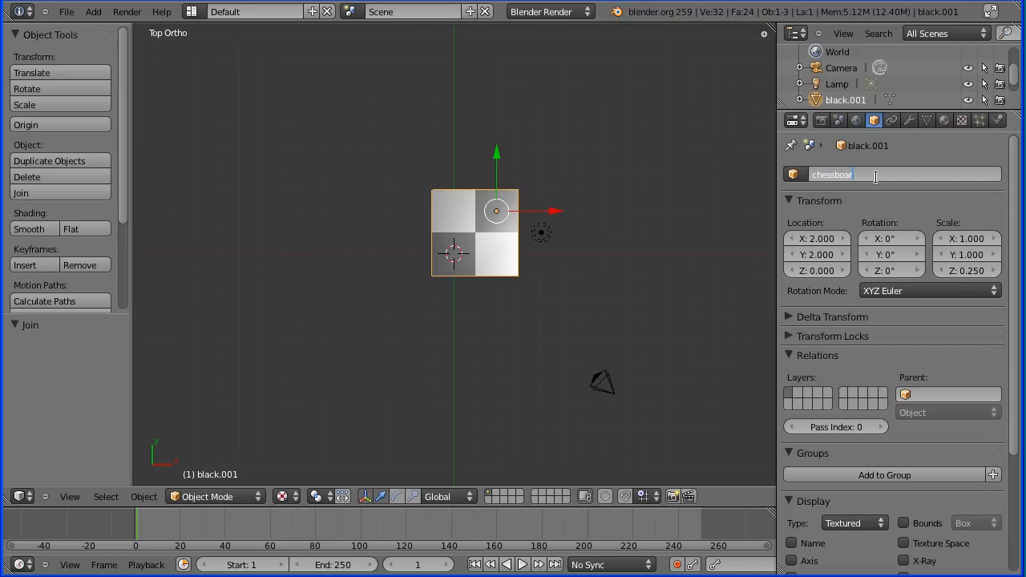
Rename the joined 2×2 tile object to 'chessboard'
{"action": "type", "text": "chessboard"}
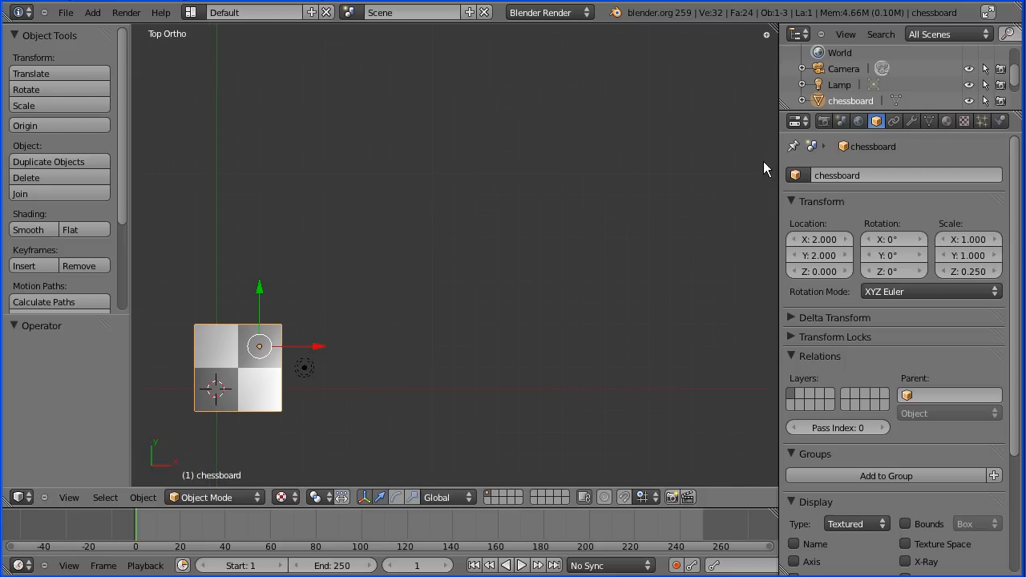
{"action": "mouse_move", "coordinate": [910, 121]}
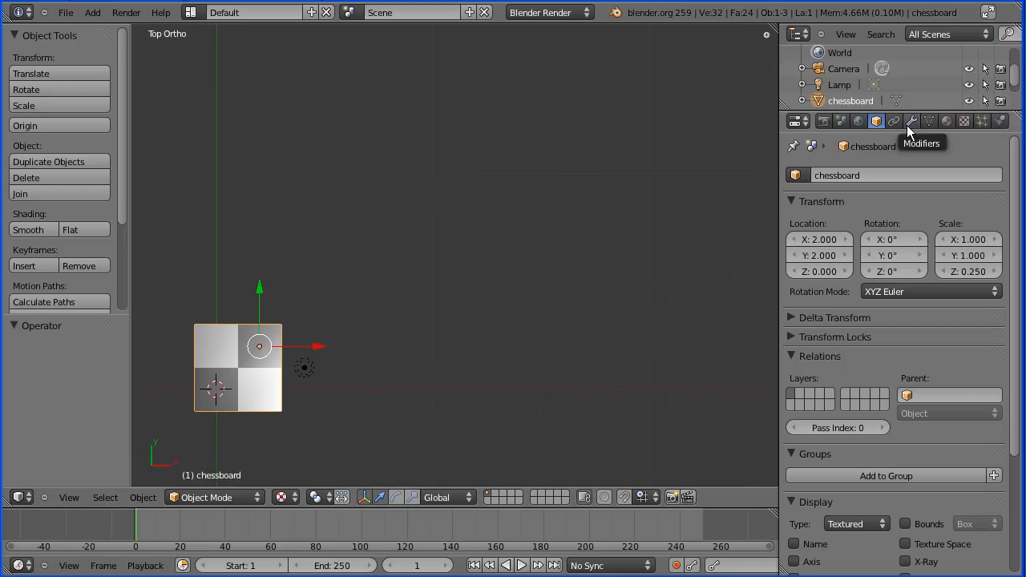
Add an Array modifier to the chessboard with Count 4 along X
{"action": "left_click", "coordinate": [911, 122]}
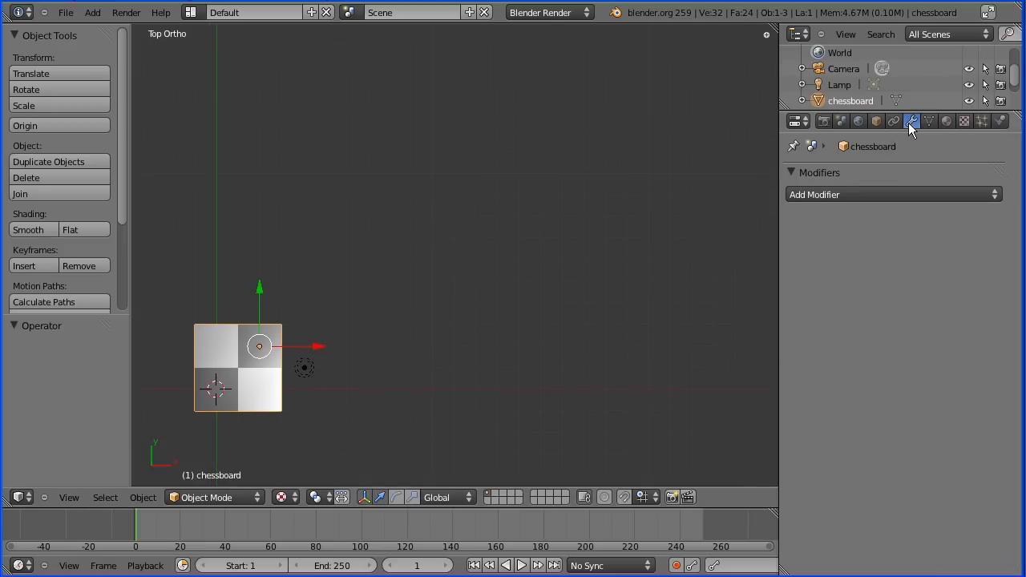
{"action": "left_click", "coordinate": [892, 194]}
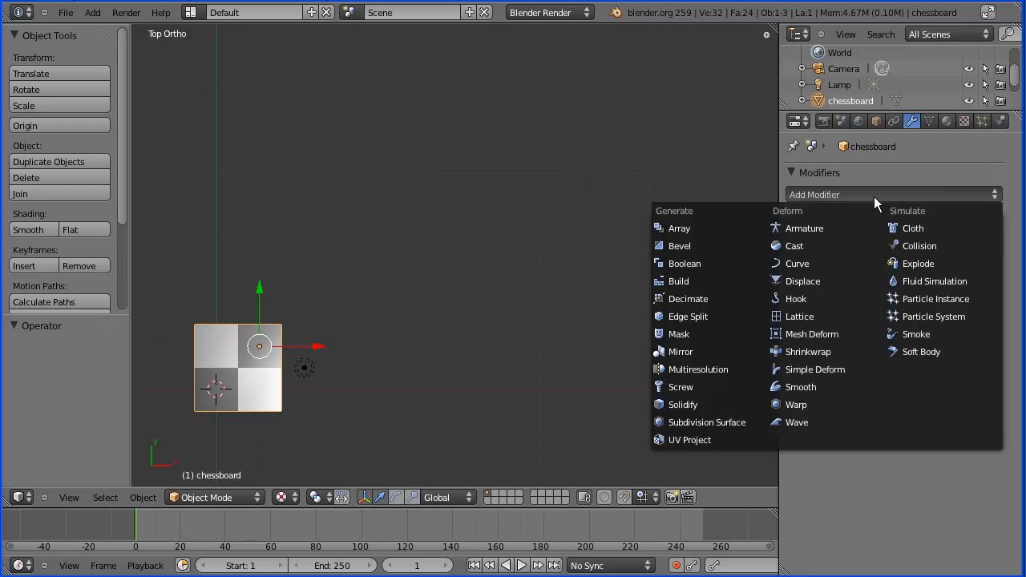
{"action": "mouse_move", "coordinate": [679, 227]}
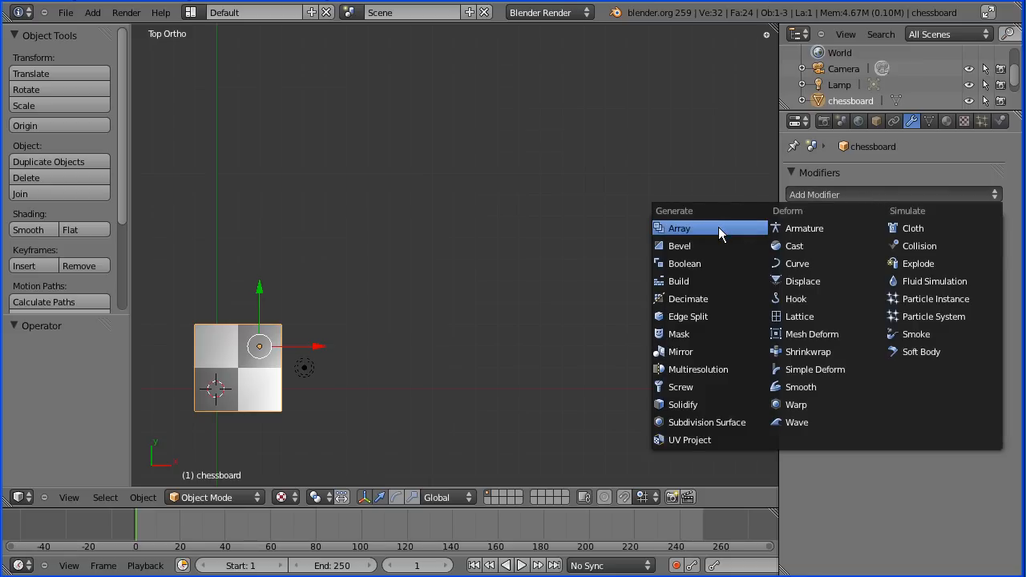
{"action": "left_click", "coordinate": [677, 227]}
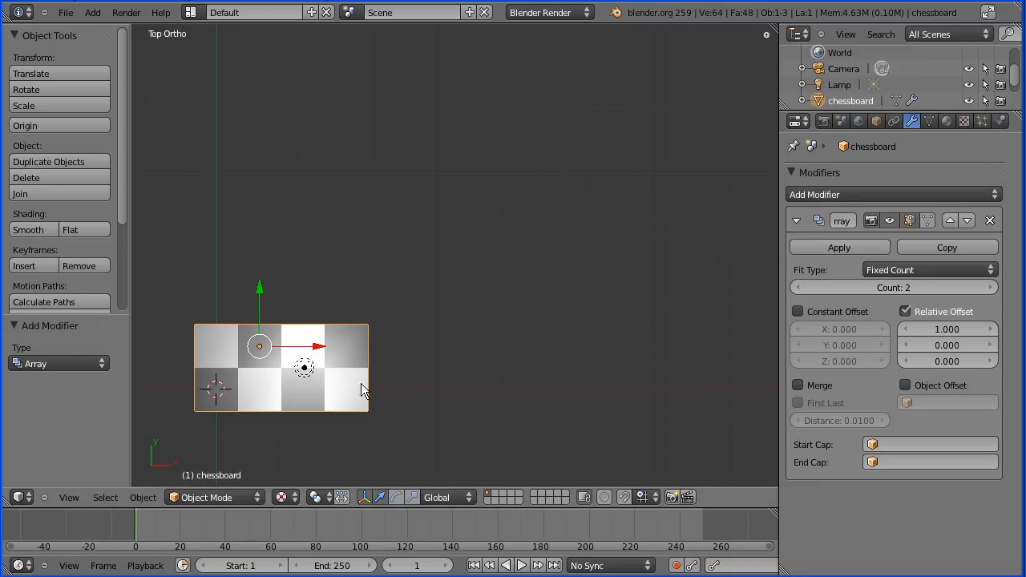
{"action": "mouse_move", "coordinate": [324, 404]}
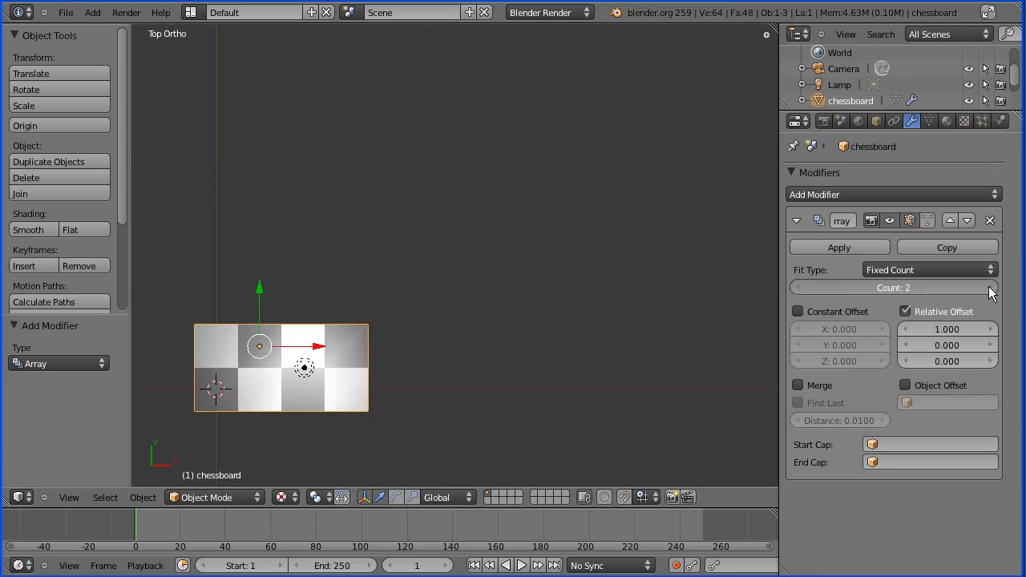
{"action": "left_click", "coordinate": [988, 286]}
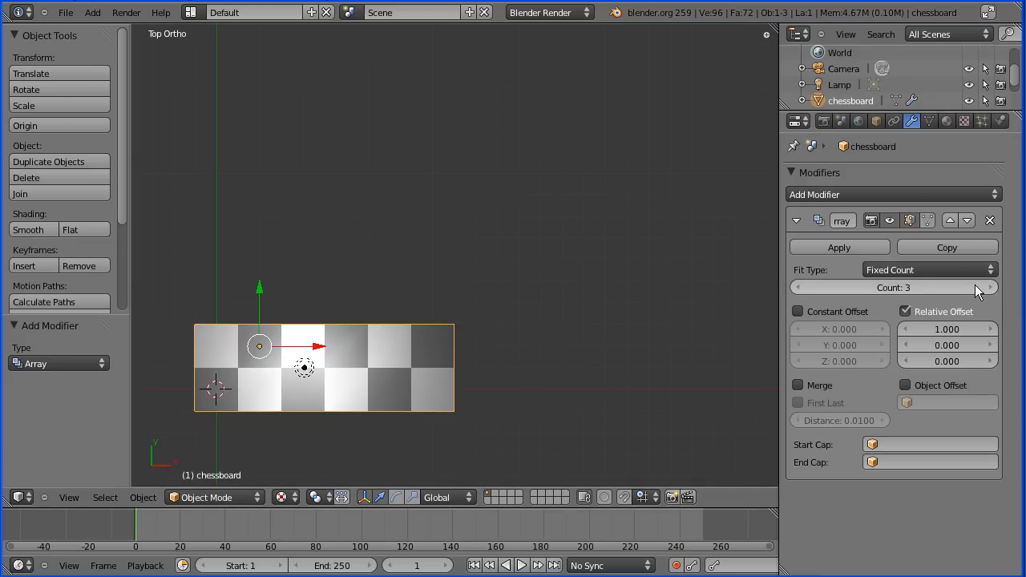
{"action": "left_click", "coordinate": [990, 286]}
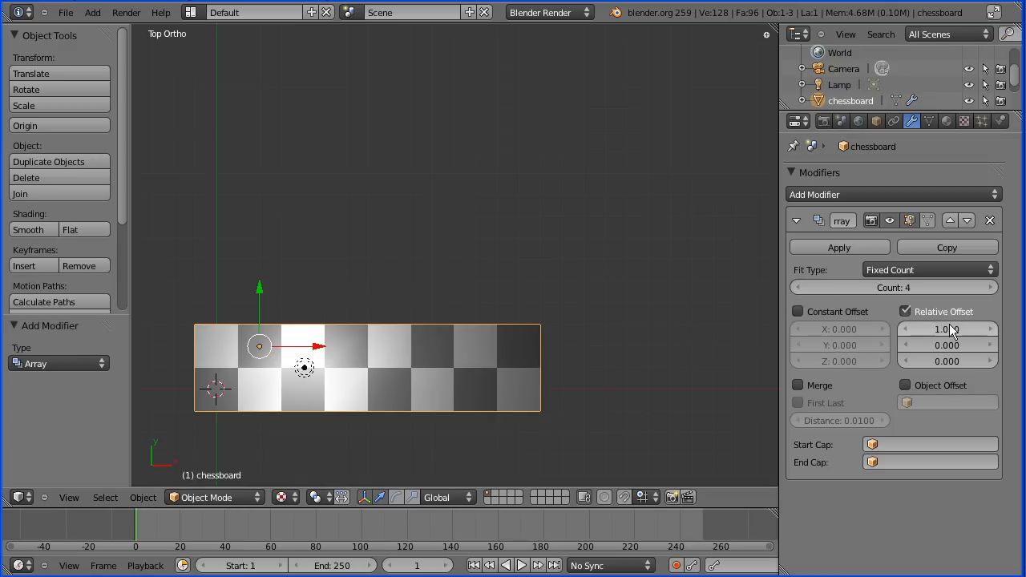
{"action": "mouse_move", "coordinate": [946, 330]}
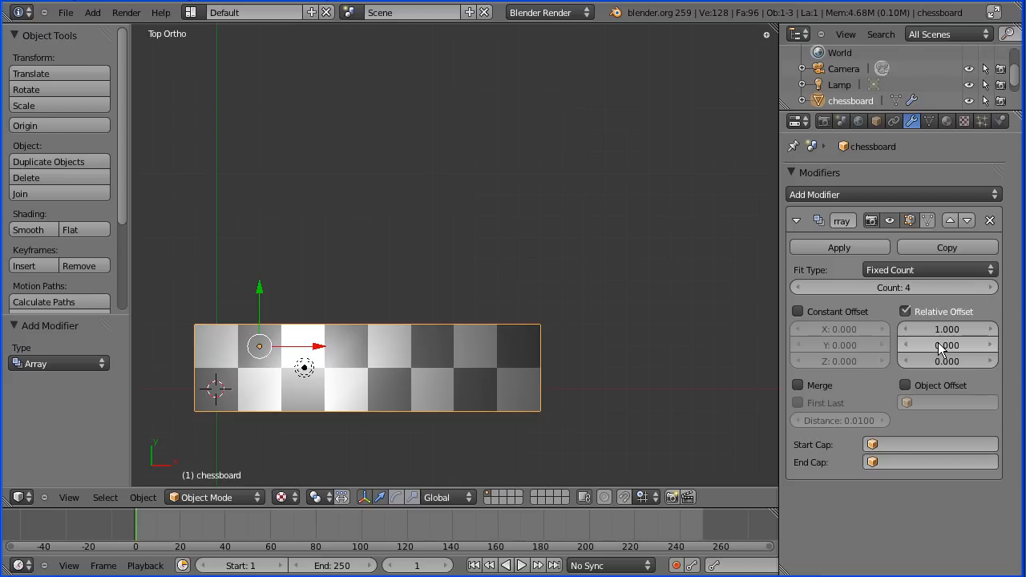
Set the Array modifier's Y relative offset to 1.000
{"action": "left_click", "coordinate": [945, 344]}
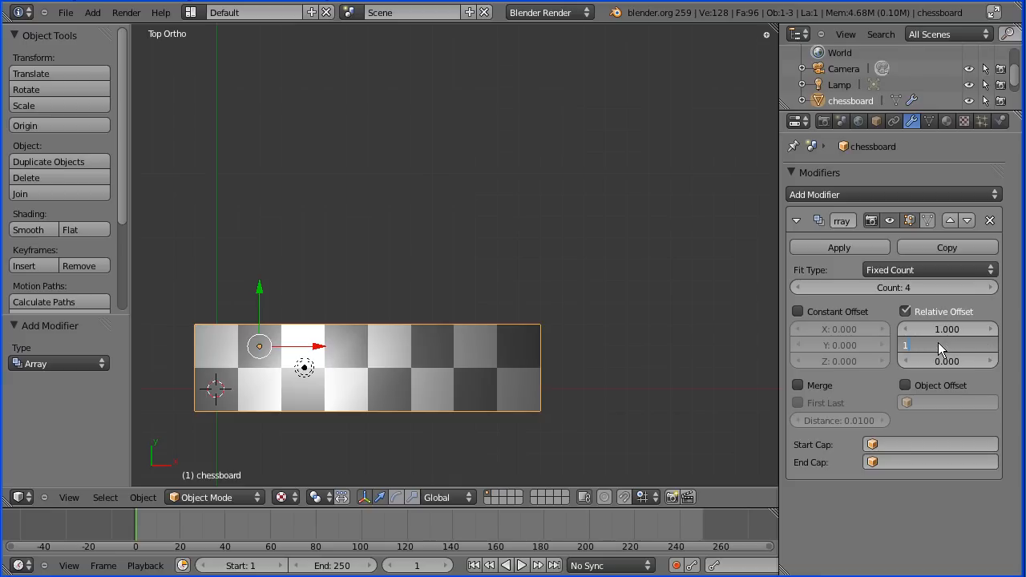
{"action": "type", "text": "1.000"}
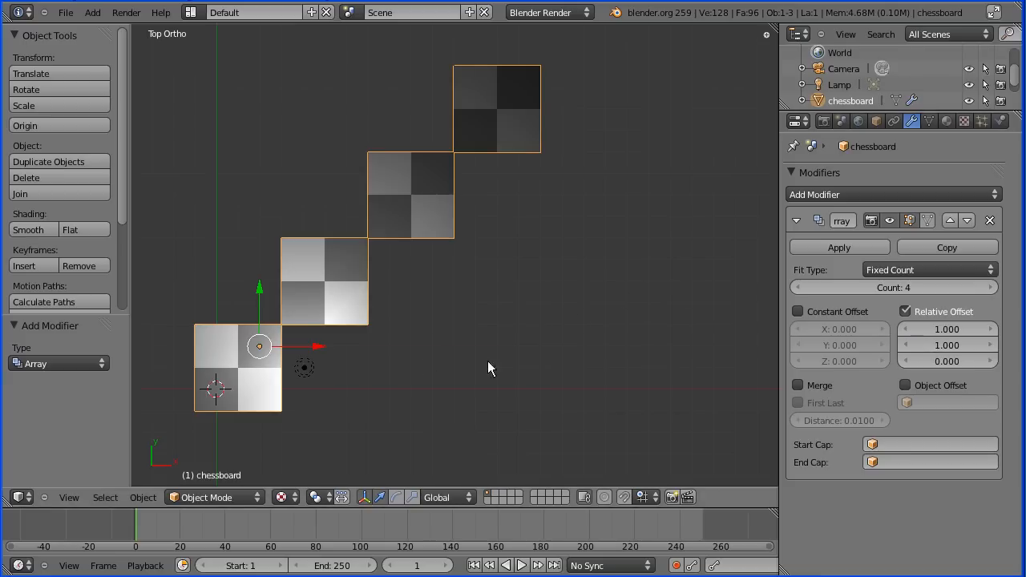
{"action": "mouse_move", "coordinate": [692, 304]}
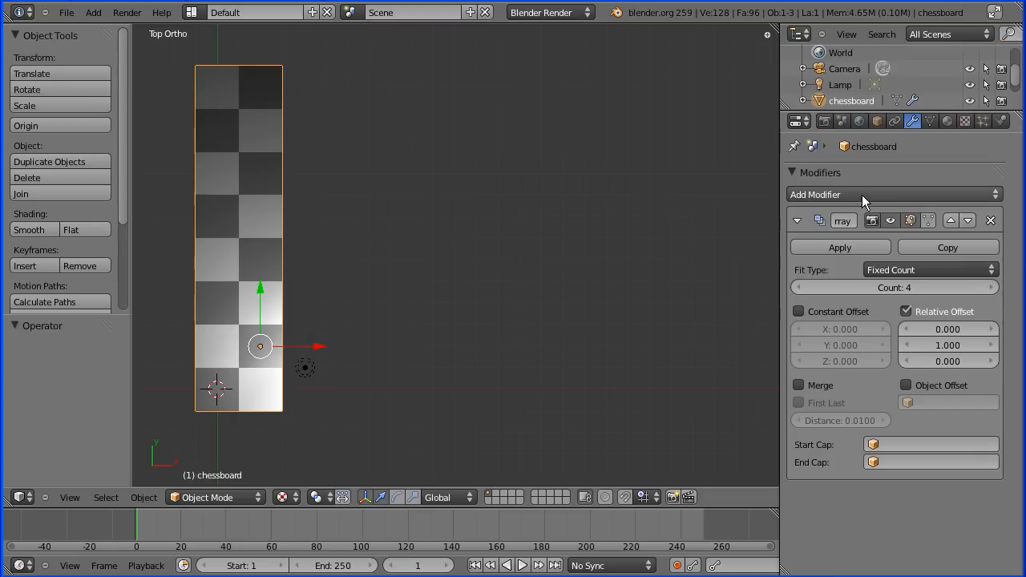
{"action": "left_click", "coordinate": [894, 194]}
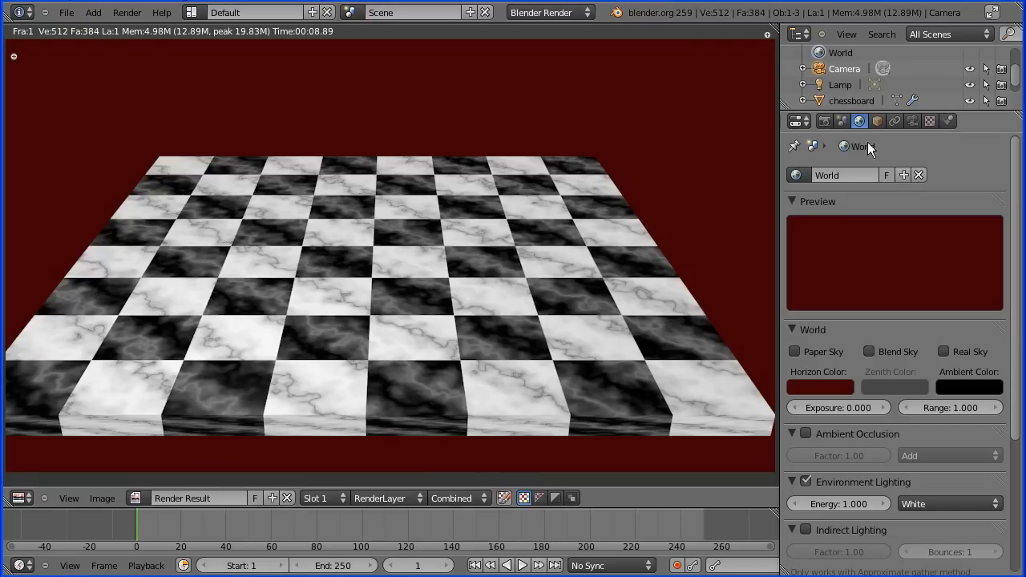
{"action": "mouse_move", "coordinate": [862, 125]}
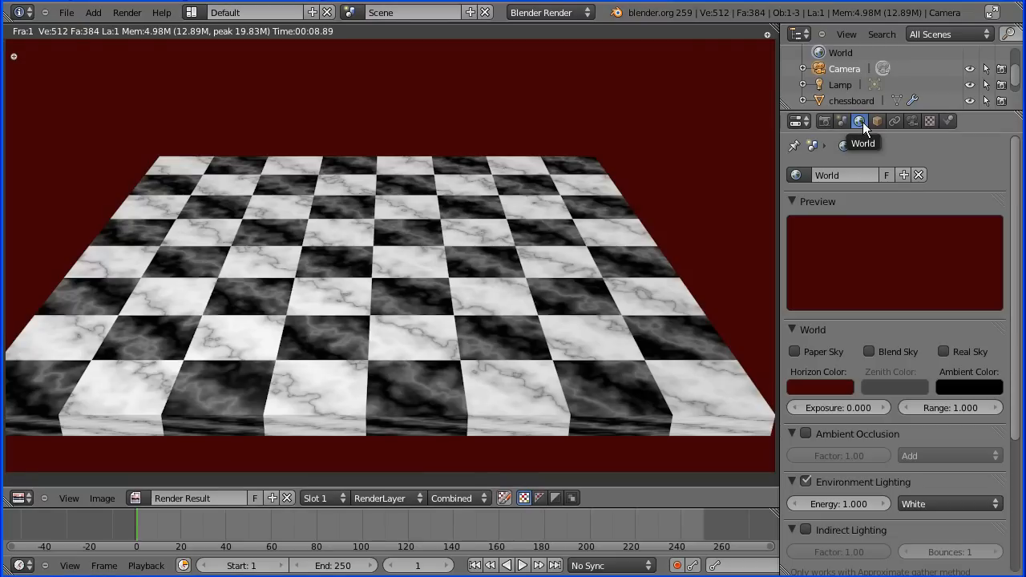
{"action": "mouse_move", "coordinate": [820, 386]}
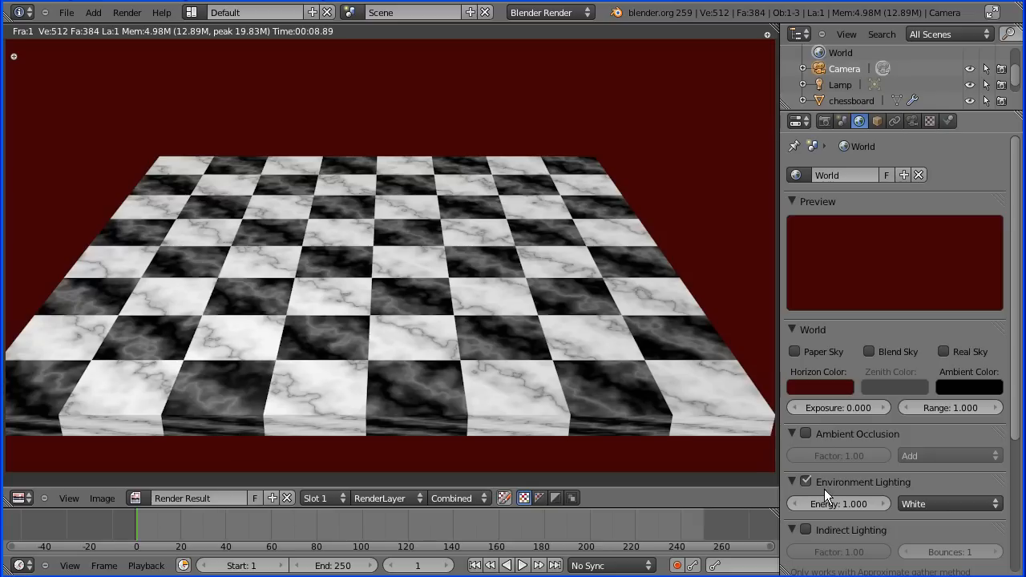
{"action": "mouse_move", "coordinate": [858, 490]}
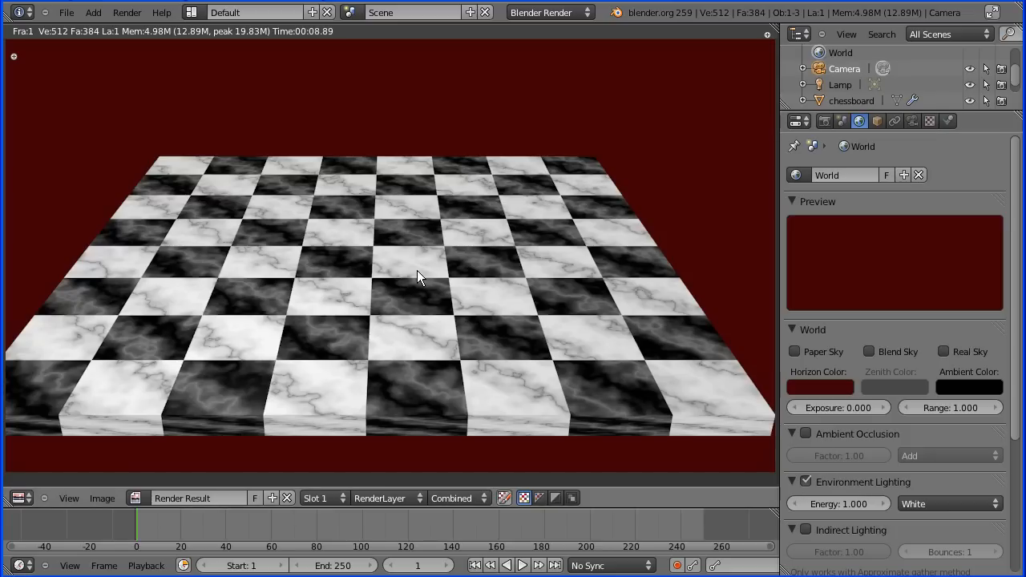
{"action": "mouse_move", "coordinate": [416, 276]}
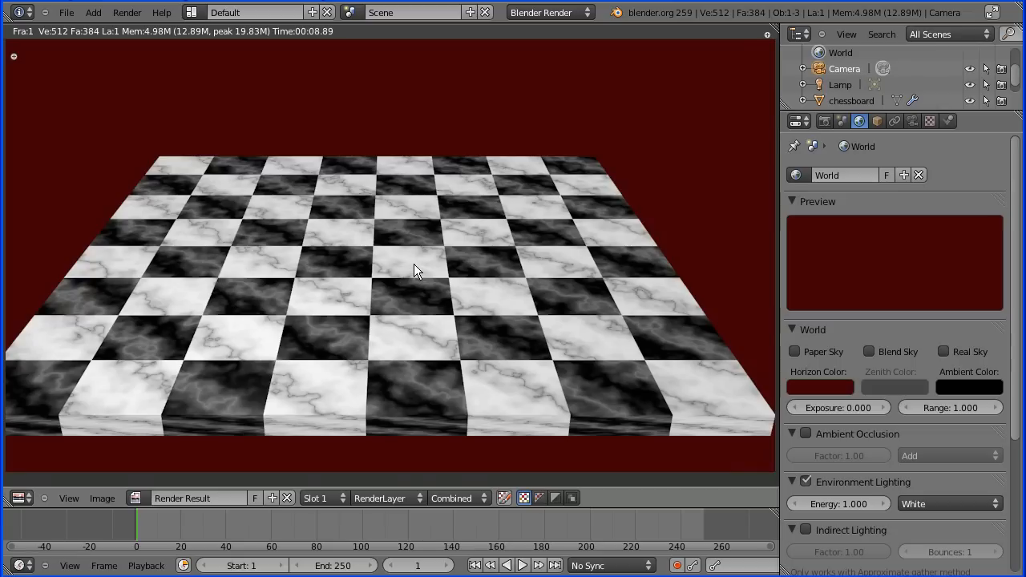
{"action": "mouse_move", "coordinate": [298, 261]}
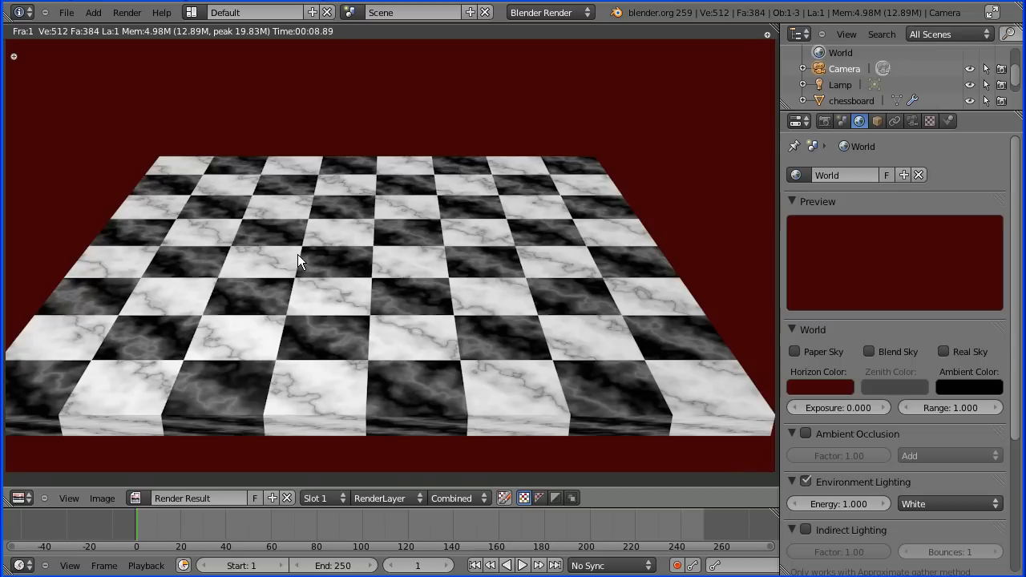